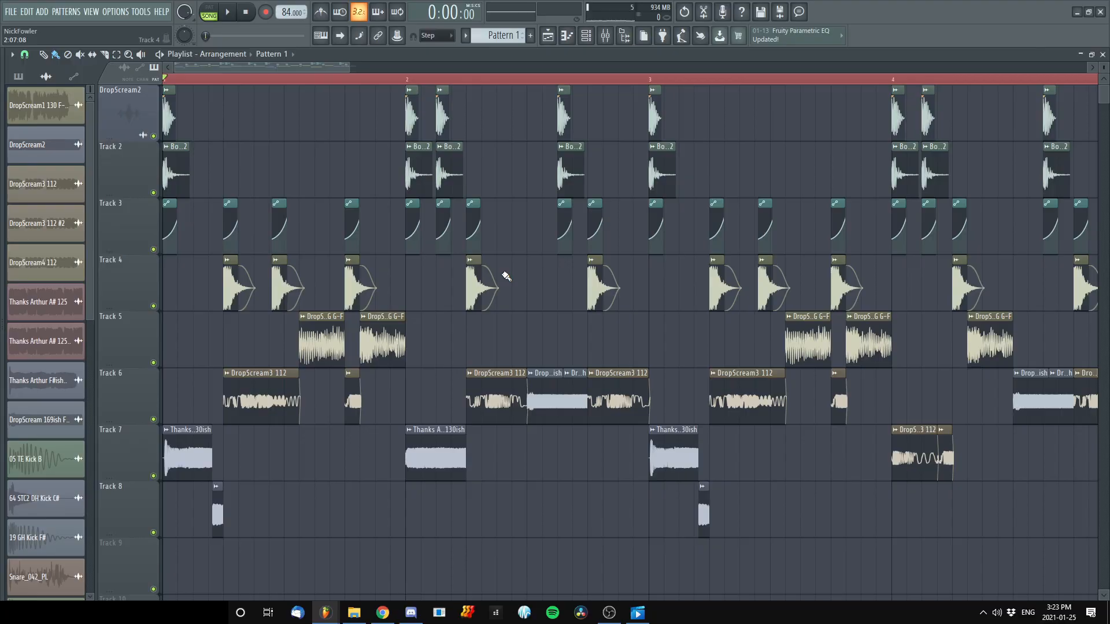
- Set the stretched vocal clip's time-stretching mode to e2 speech in Sample settings
{"action": "left_click", "coordinate": [225, 11]}
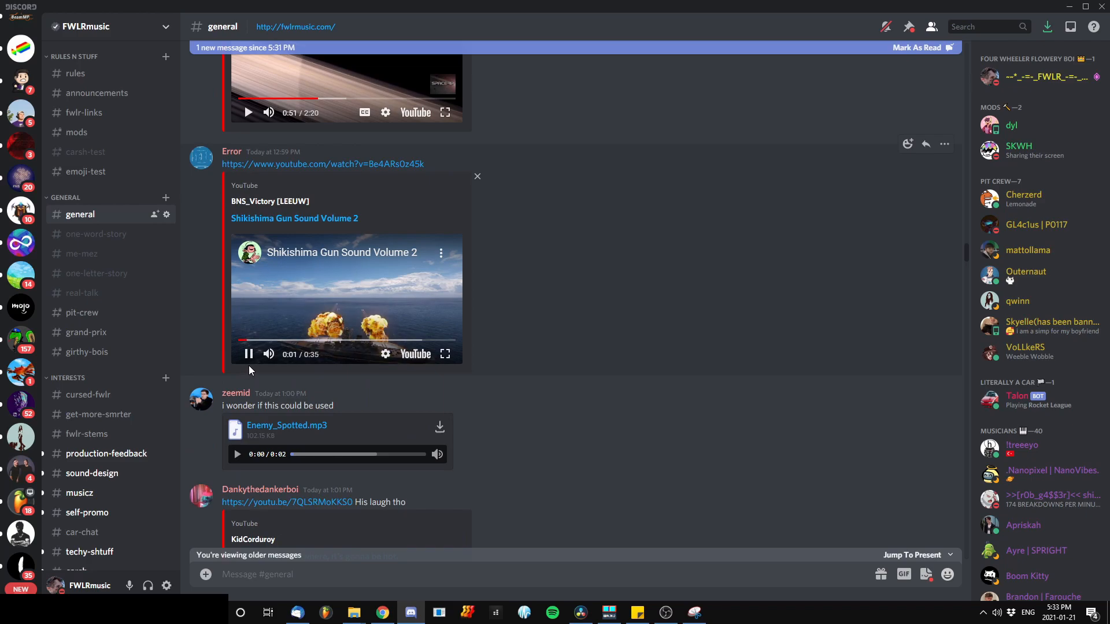
{"action": "scroll", "scroll_direction": "down", "scroll_amount": 3}
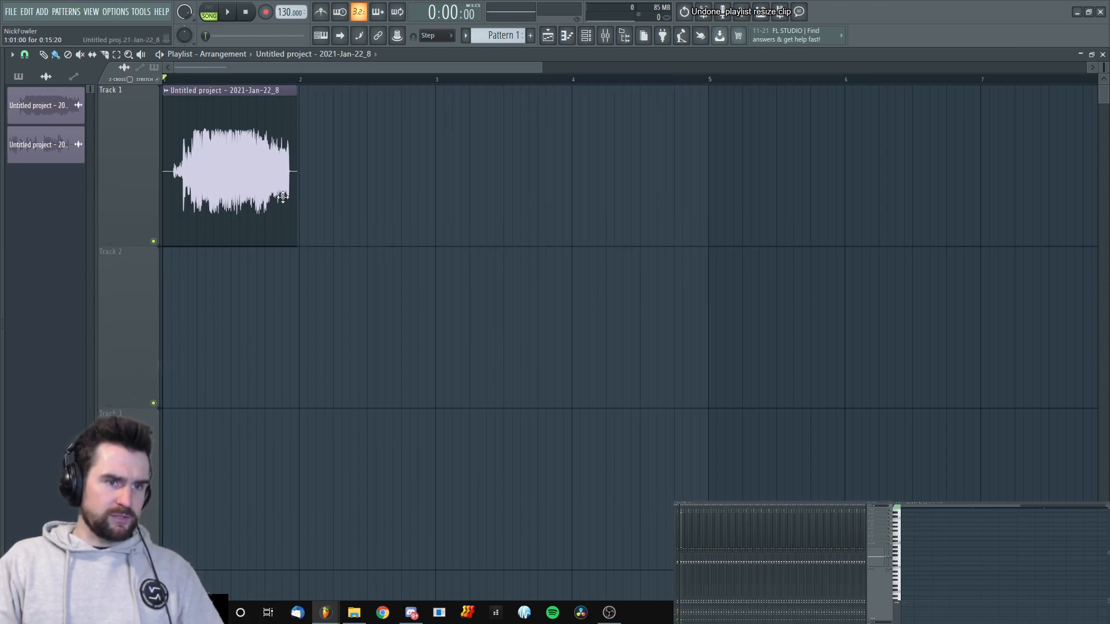
{"action": "mouse_move", "coordinate": [298, 175]}
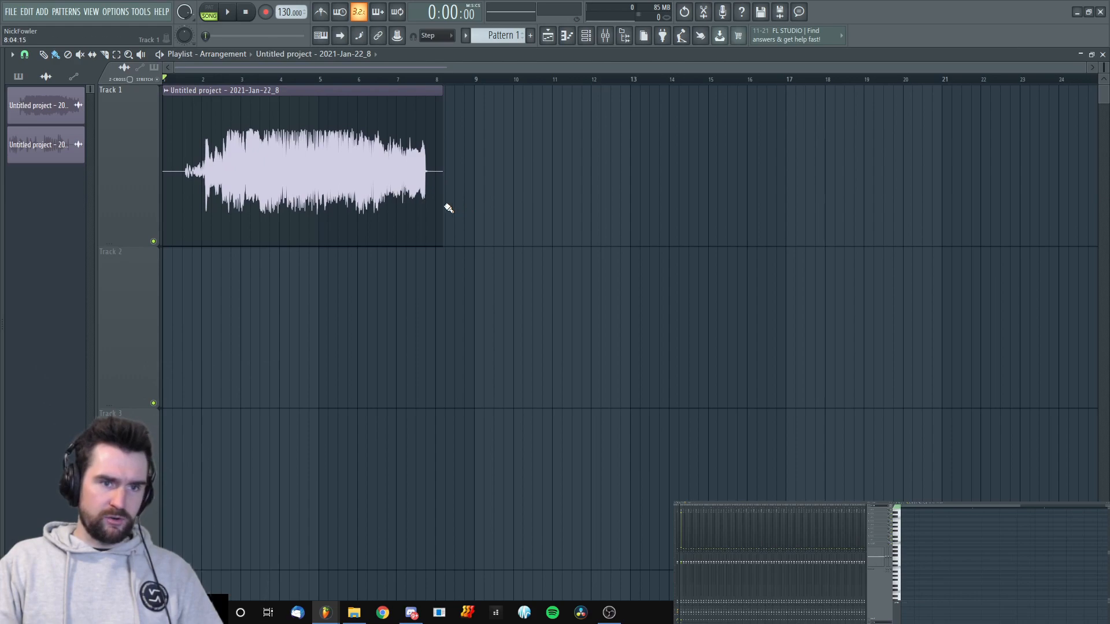
{"action": "left_click", "coordinate": [227, 11]}
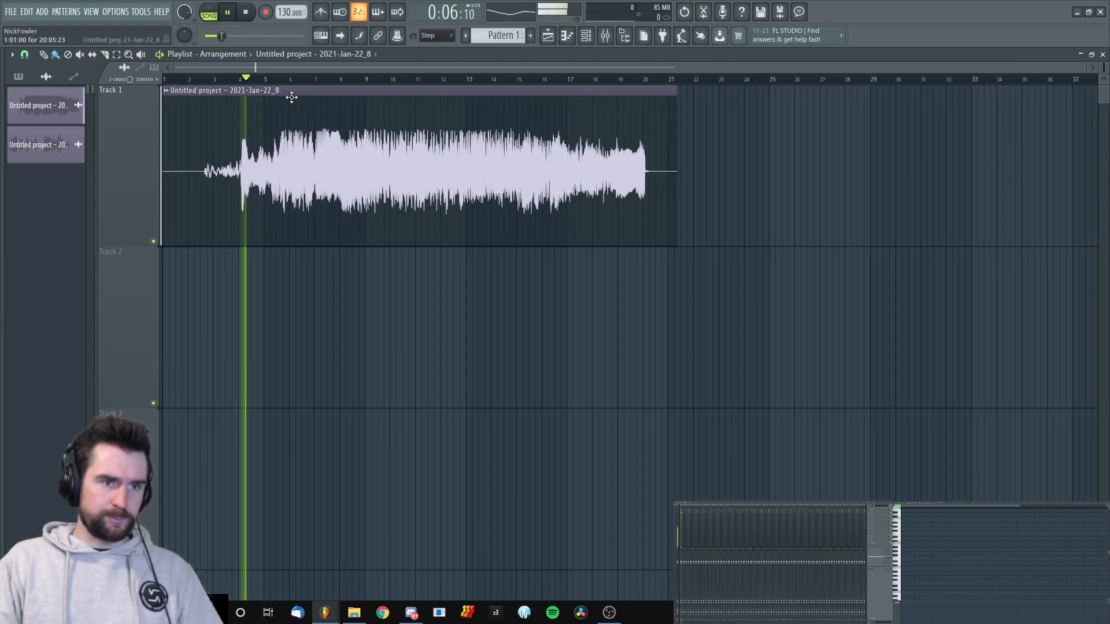
{"action": "double_click", "coordinate": [424, 156]}
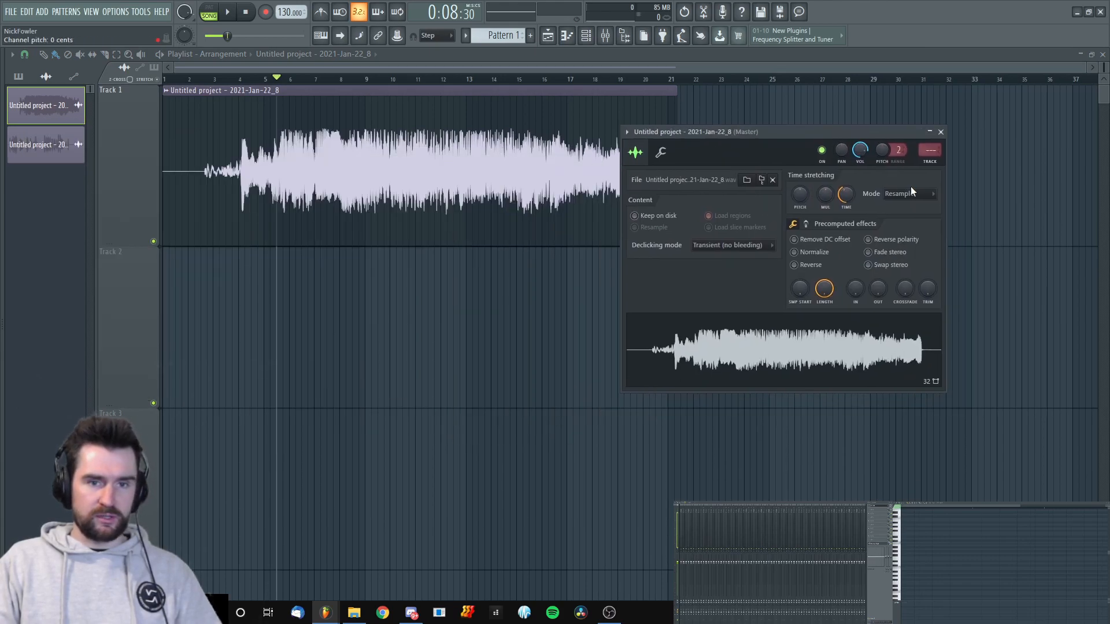
{"action": "left_click", "coordinate": [910, 193]}
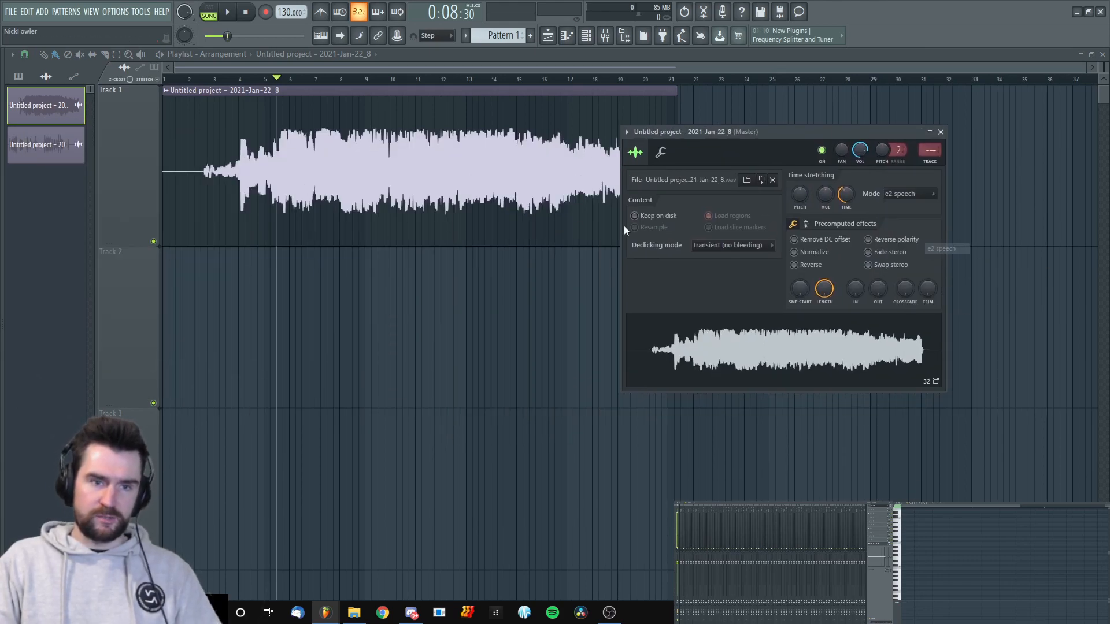
{"action": "left_click", "coordinate": [942, 132]}
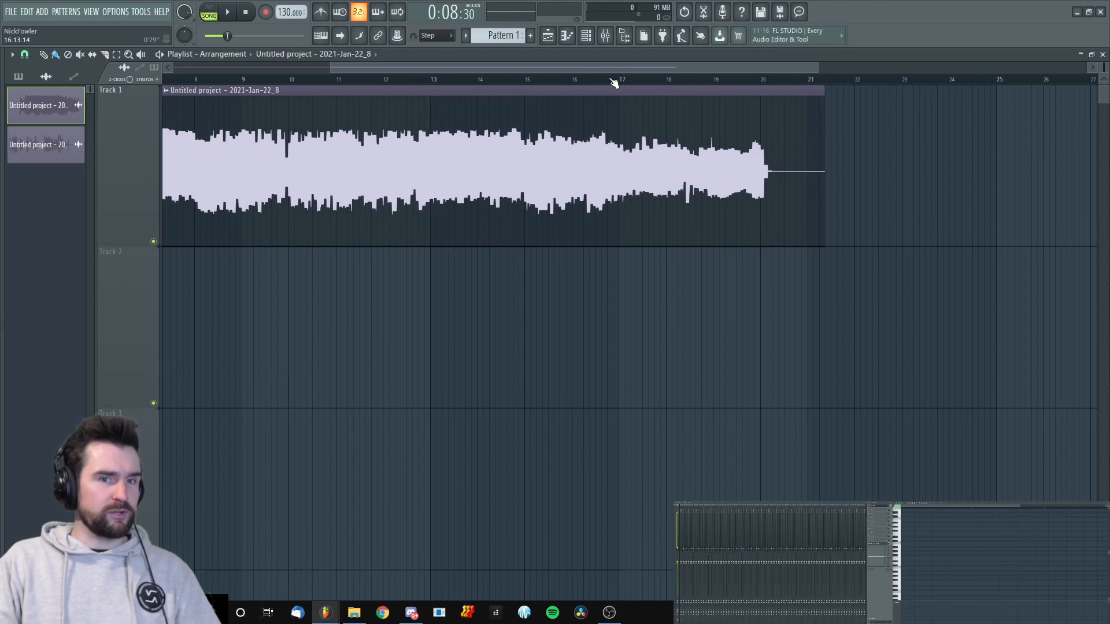
- Audition the speech-stretched clip and trim its end back shorter
{"action": "left_click", "coordinate": [226, 12]}
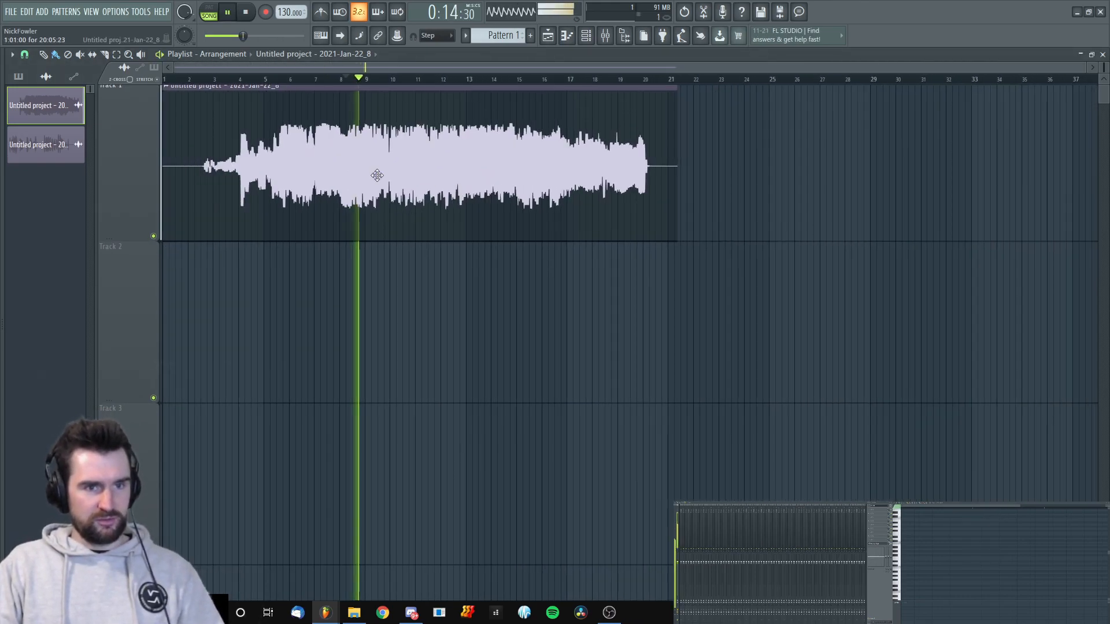
{"action": "double_click", "coordinate": [377, 176]}
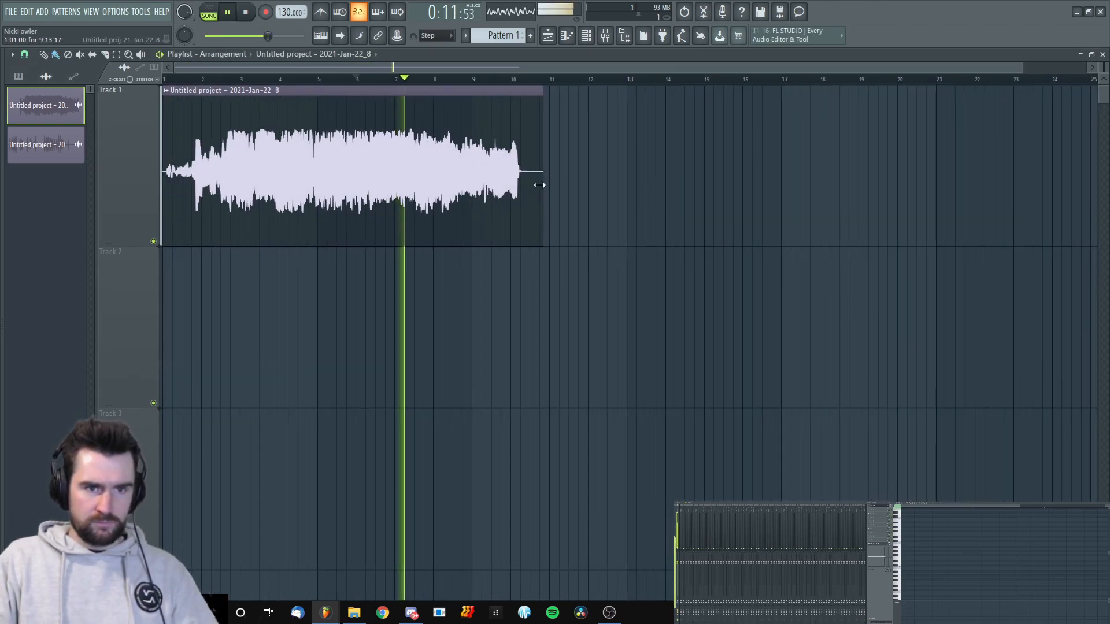
{"action": "double_click", "coordinate": [340, 170]}
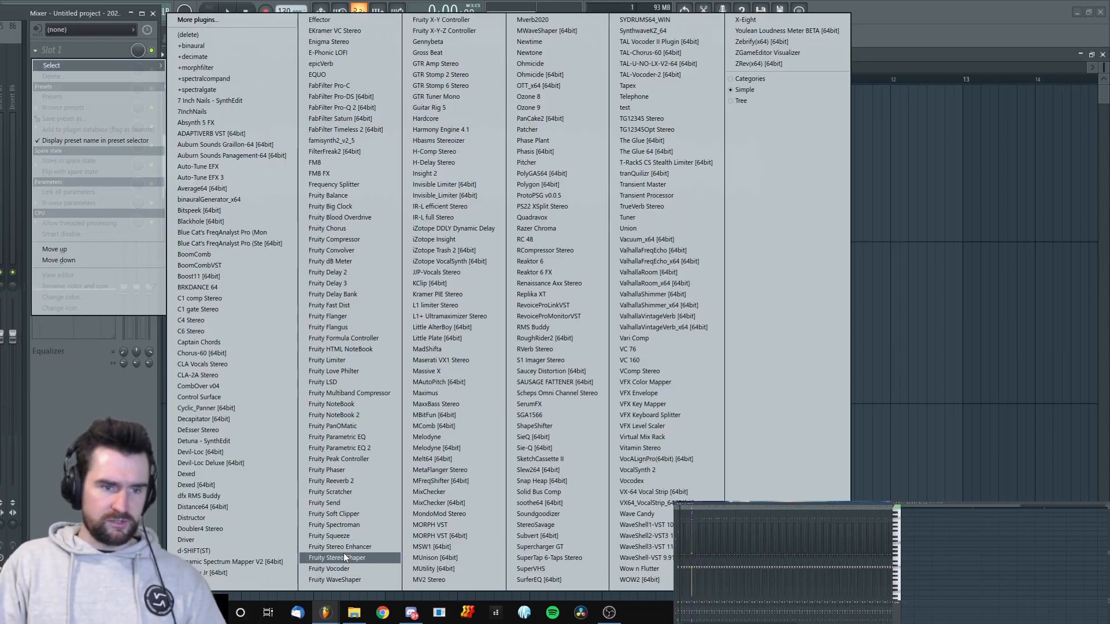
- Load Fruity WaveShaper distortion and OTT compression into the vocal's mixer slots
{"action": "left_click", "coordinate": [334, 579]}
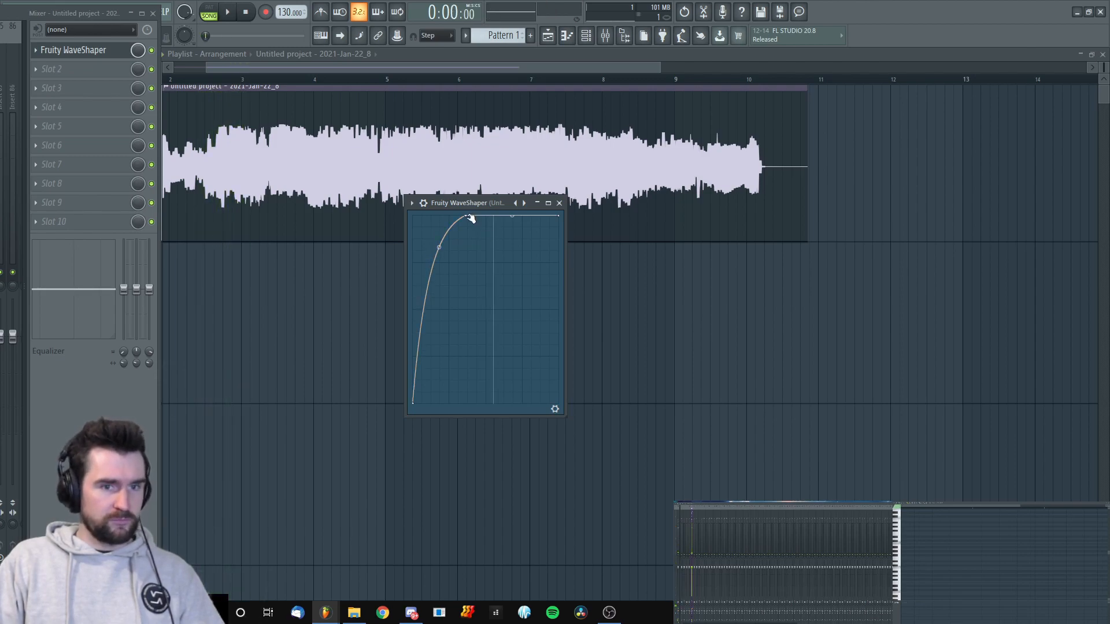
{"action": "left_click", "coordinate": [228, 12]}
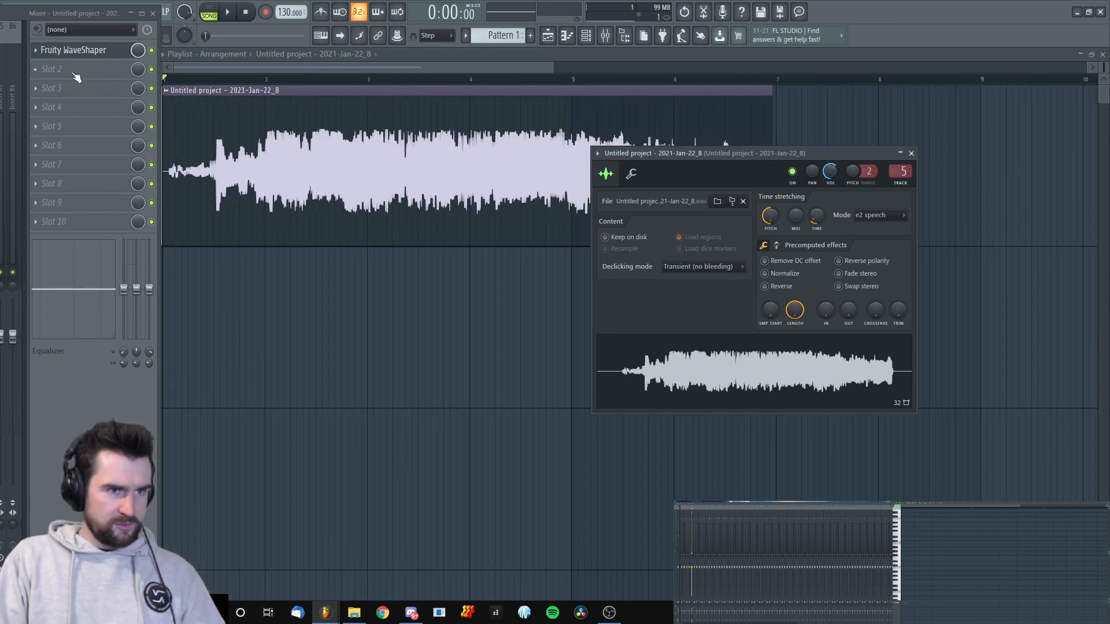
{"action": "left_click", "coordinate": [51, 69]}
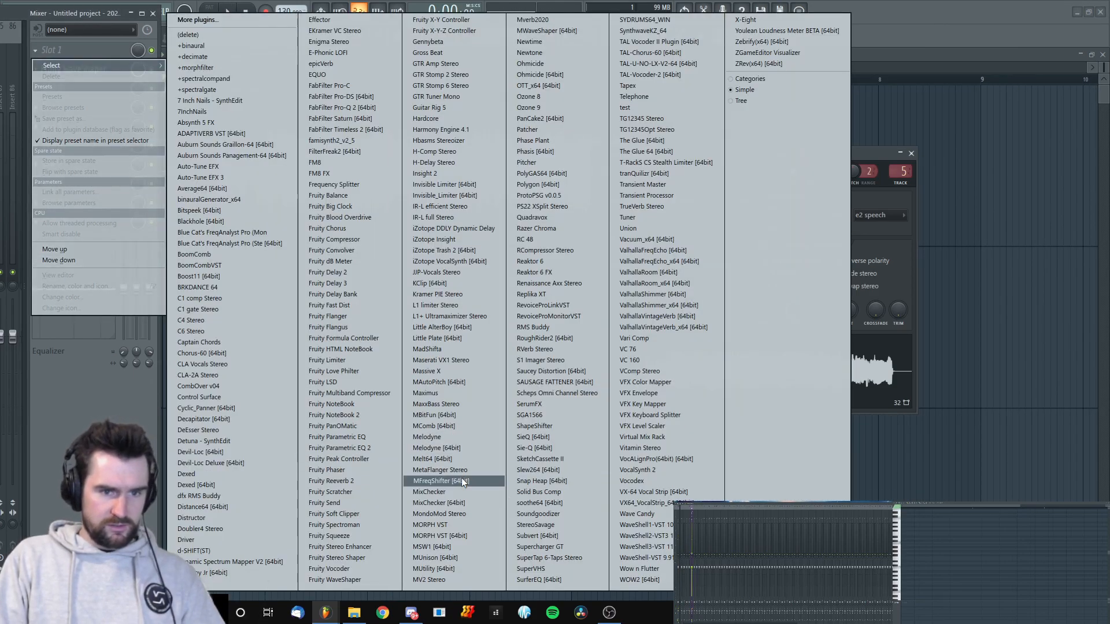
{"action": "left_click", "coordinate": [437, 481]}
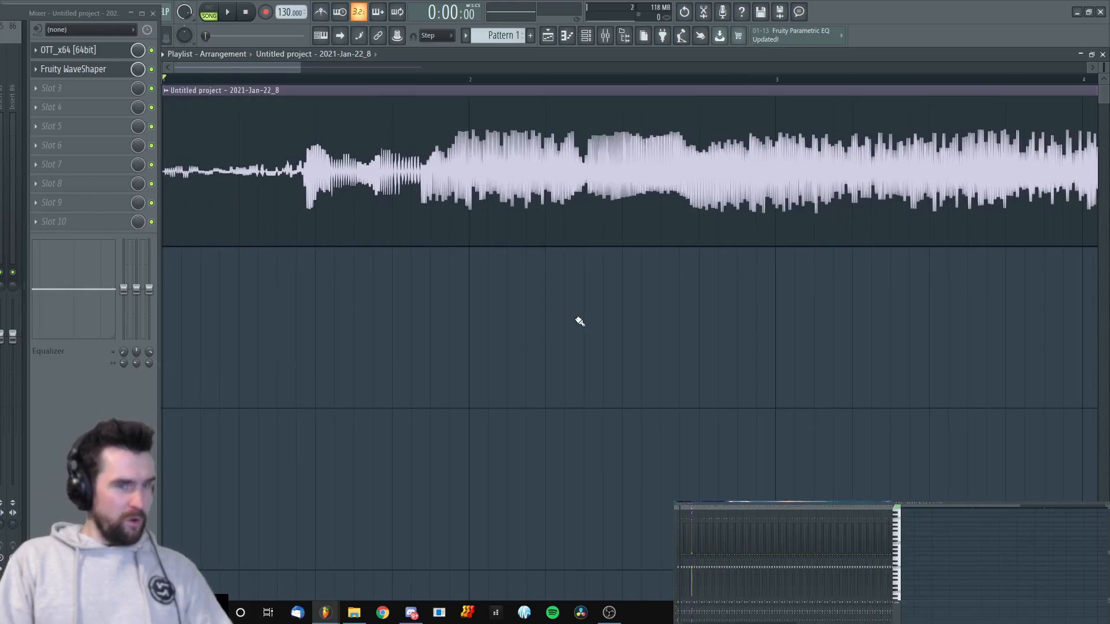
{"action": "left_click", "coordinate": [228, 12]}
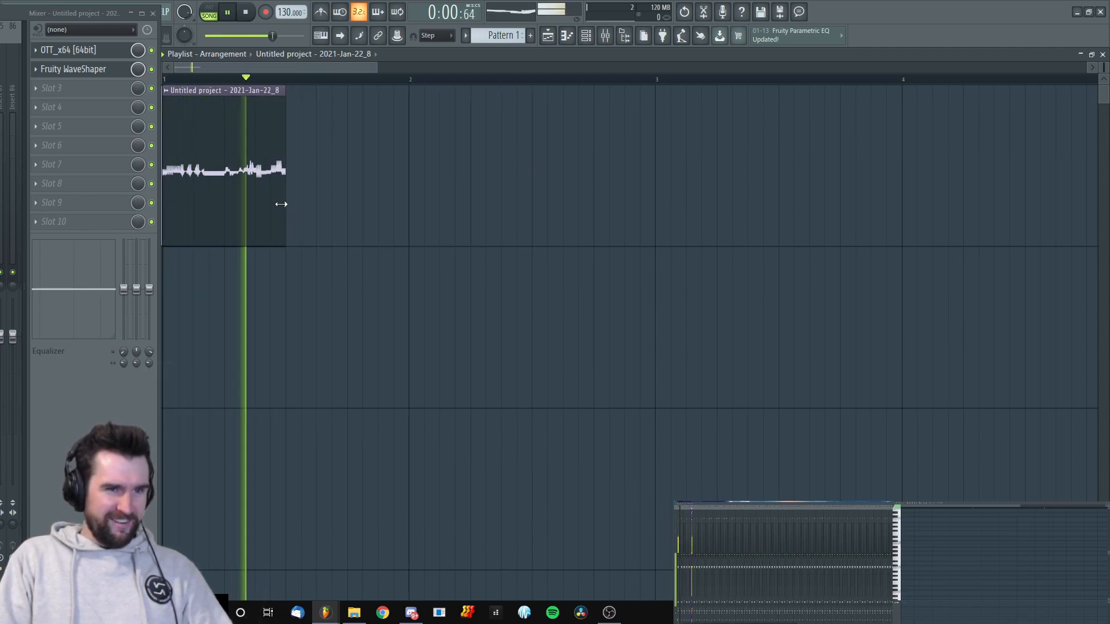
{"action": "left_click", "coordinate": [245, 12]}
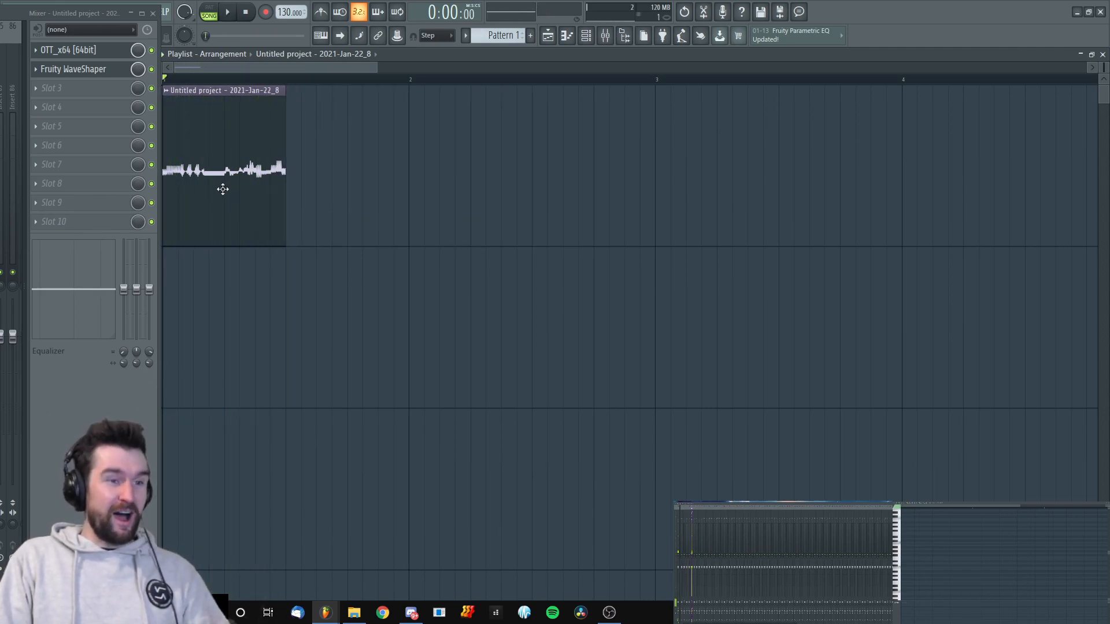
- Squeeze the clip to under one bar with e2 mono stretching in Sample settings
{"action": "double_click", "coordinate": [223, 168]}
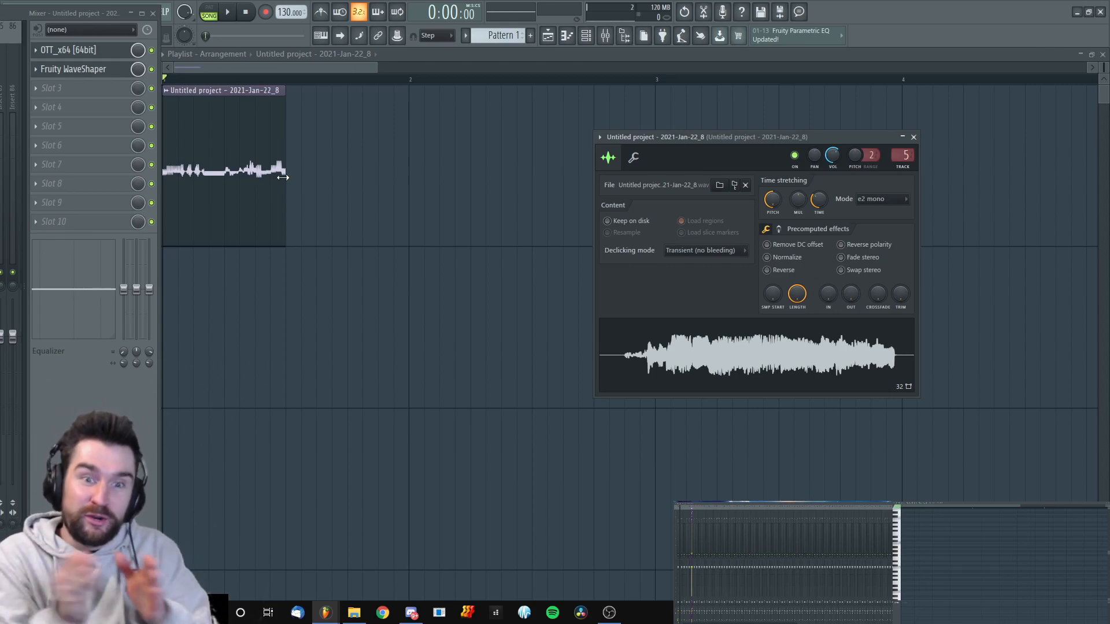
{"action": "left_click", "coordinate": [227, 12]}
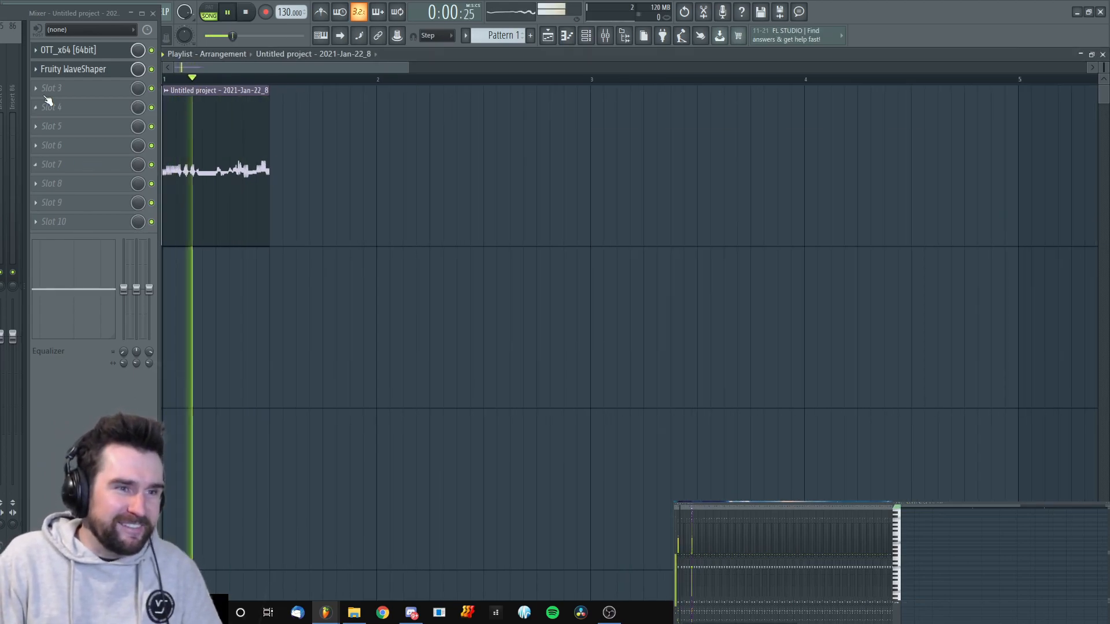
{"action": "double_click", "coordinate": [217, 170]}
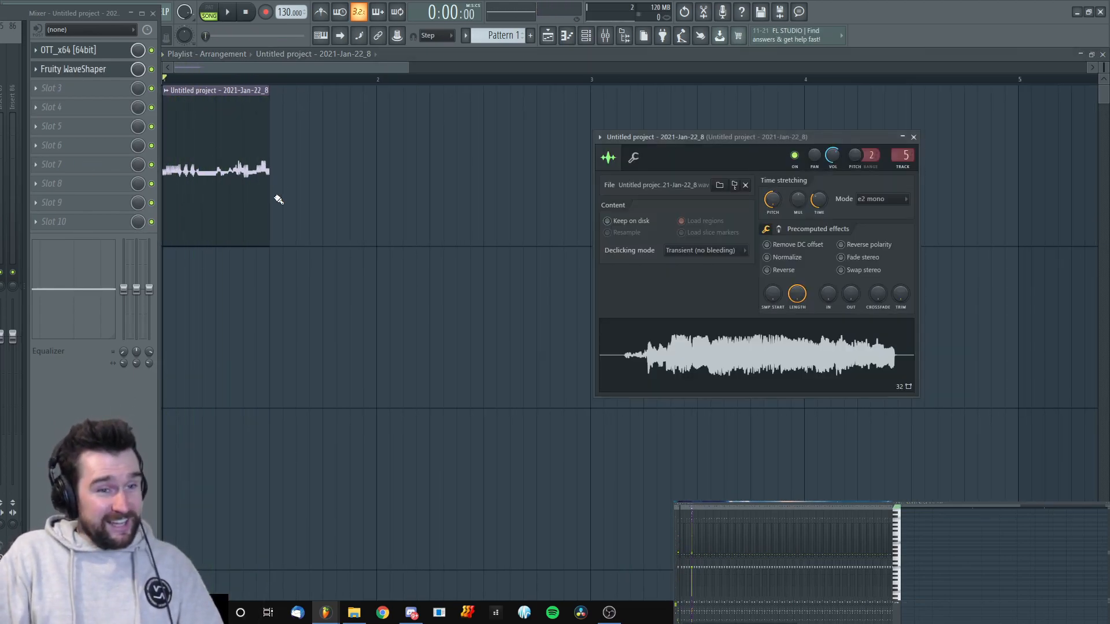
{"action": "right_click", "coordinate": [51, 88]}
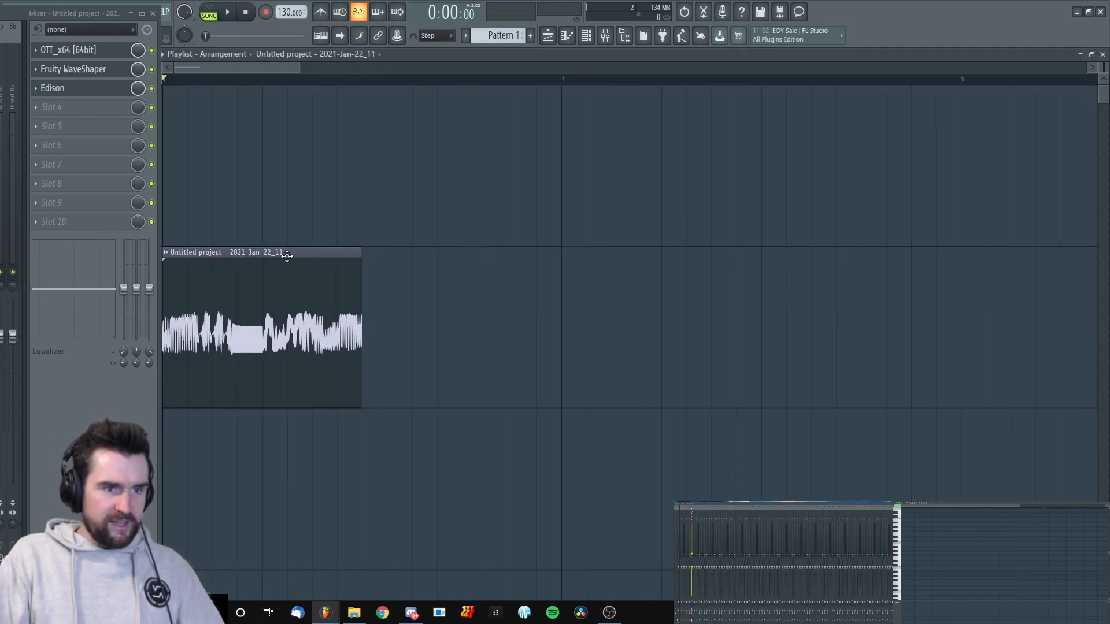
- Audition the Edison-recorded clip in the playlist and stretch it longer
{"action": "left_click", "coordinate": [227, 12]}
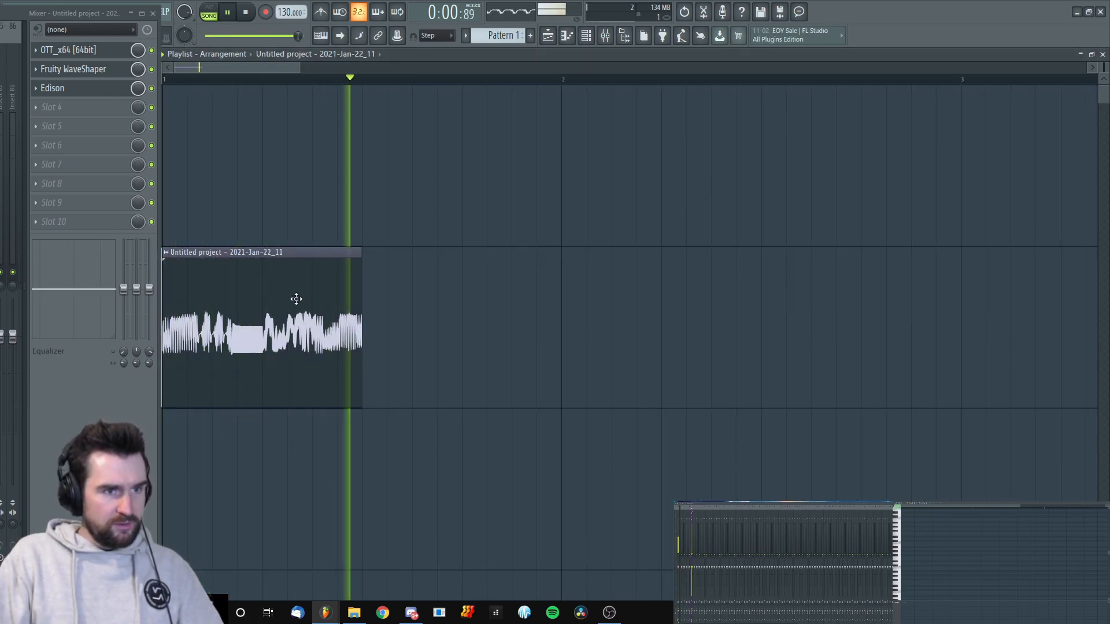
{"action": "double_click", "coordinate": [262, 329]}
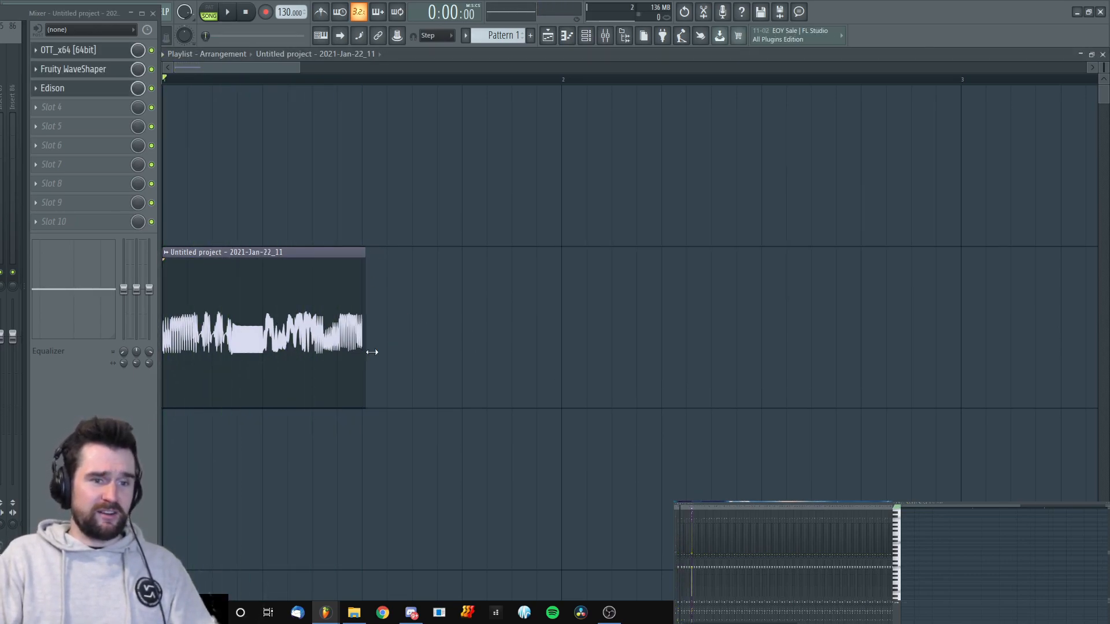
{"action": "double_click", "coordinate": [263, 326]}
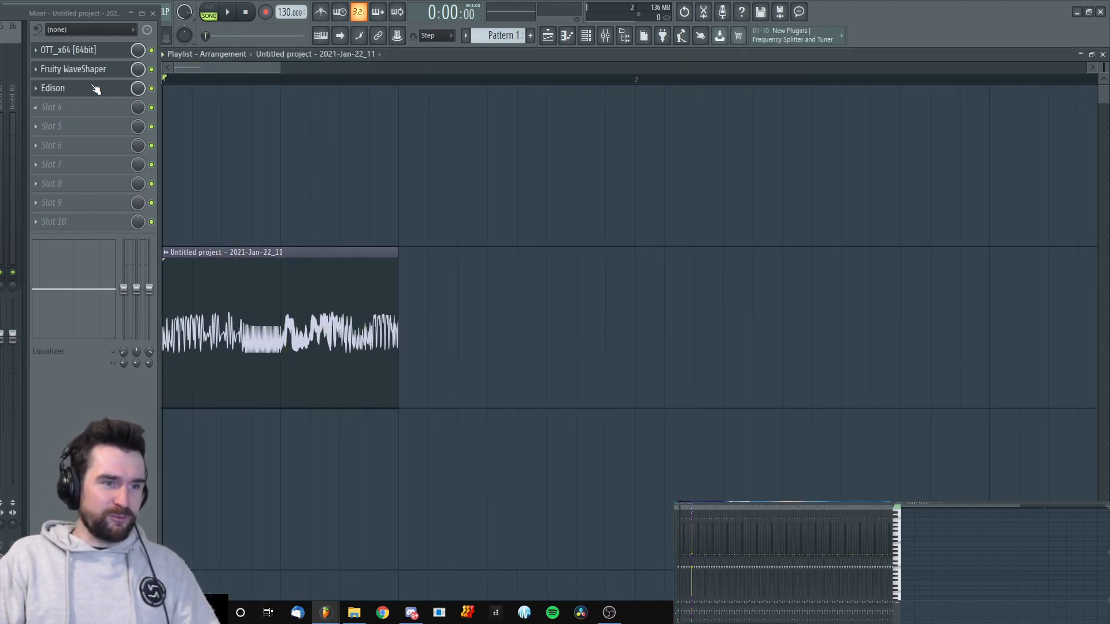
- Create a #2 copy on the track below with speech-mode stretching
{"action": "right_click", "coordinate": [283, 414]}
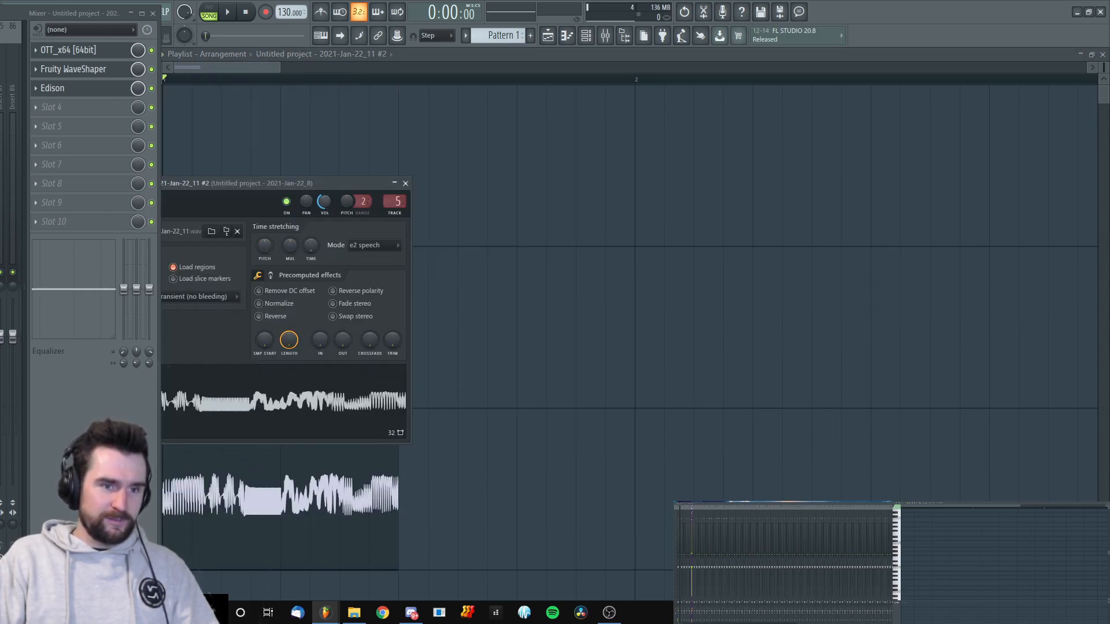
{"action": "left_click", "coordinate": [226, 11]}
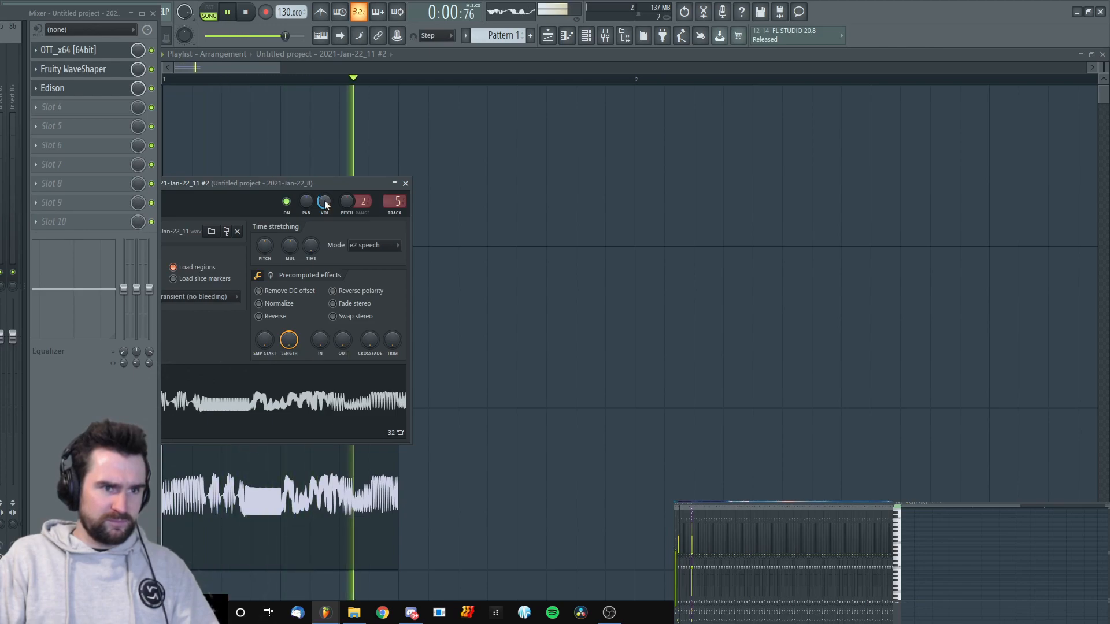
{"action": "left_click", "coordinate": [406, 183]}
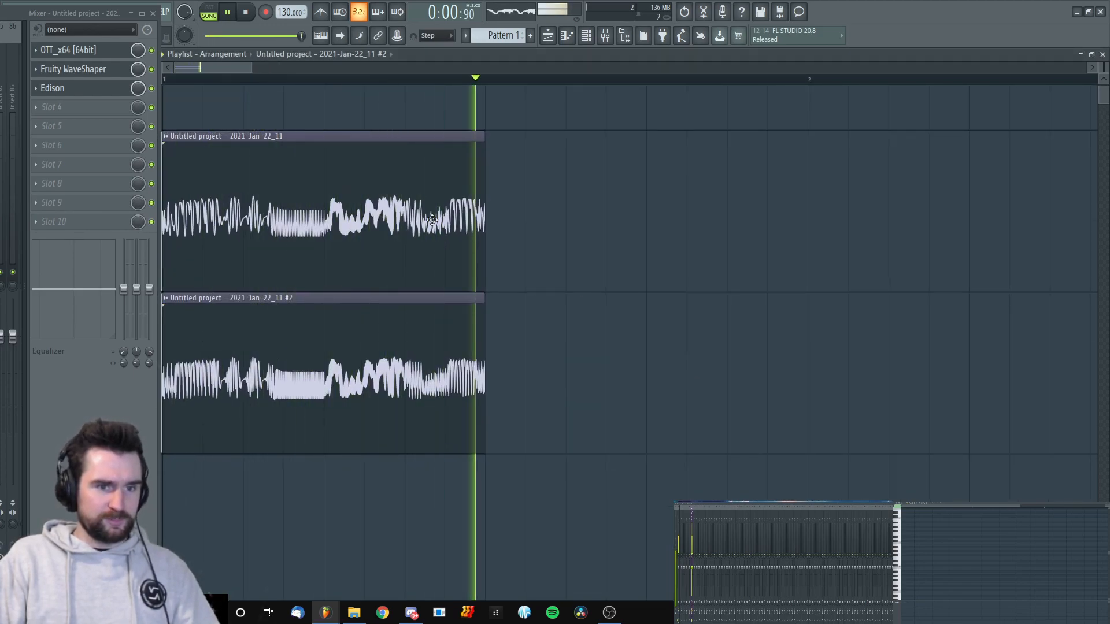
- Insert Vocodex into an empty mixer slot of the vocal's effect chain
{"action": "right_click", "coordinate": [70, 107]}
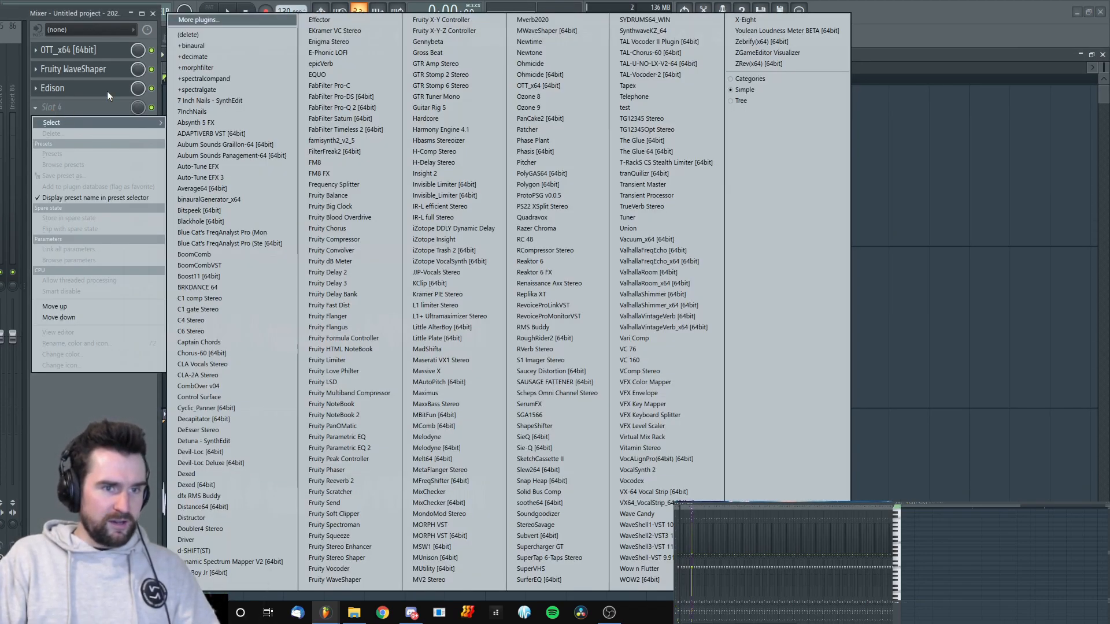
{"action": "mouse_move", "coordinate": [646, 547]}
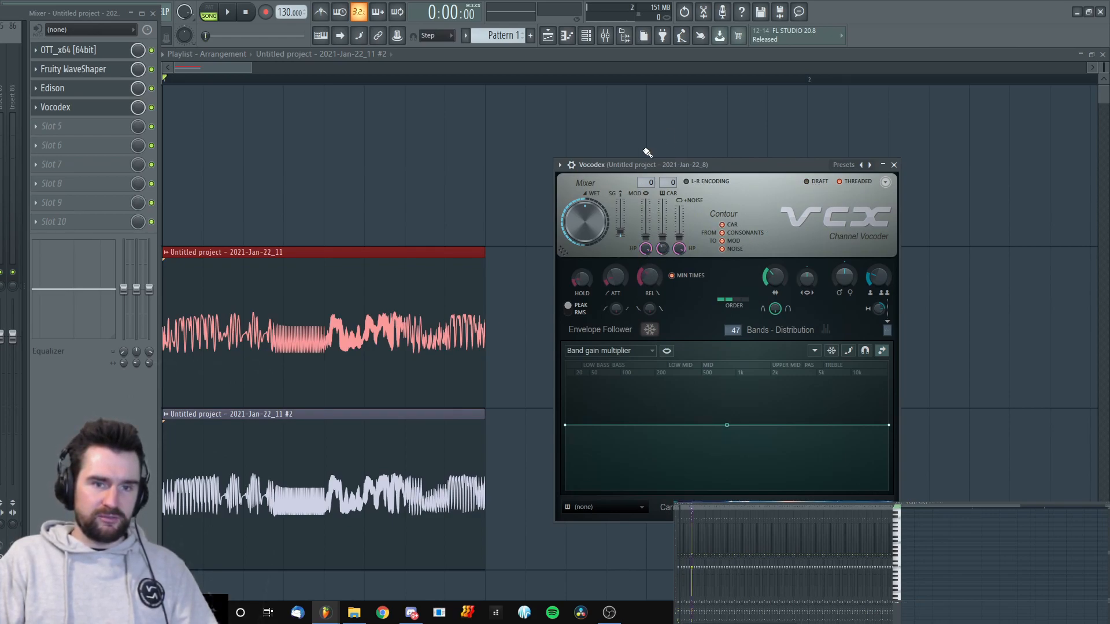
{"action": "left_click", "coordinate": [227, 12]}
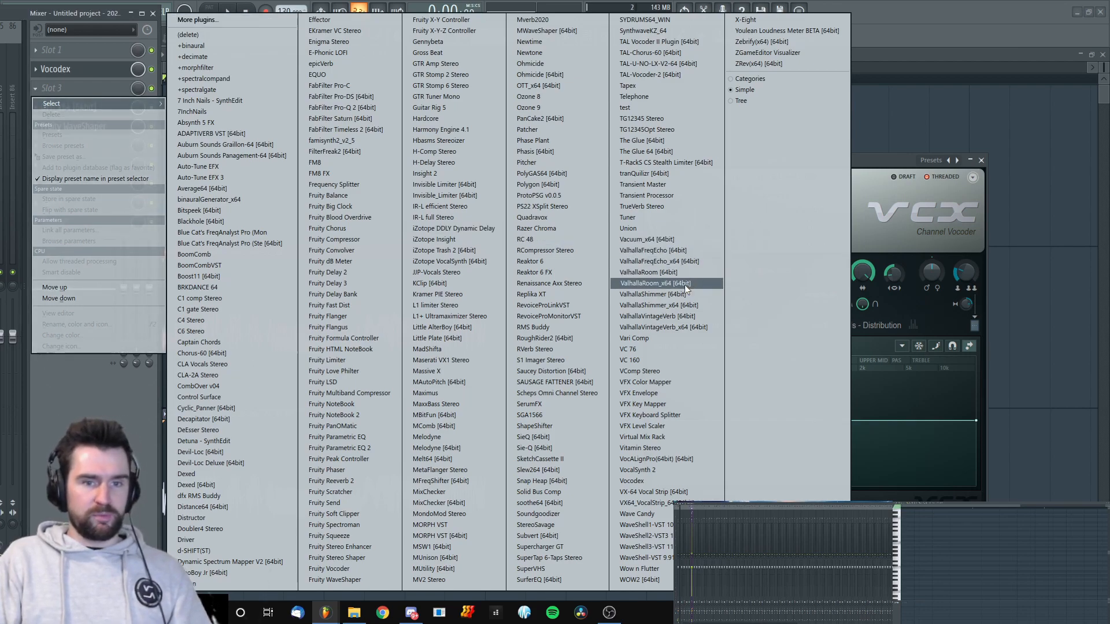
- Add ValhallaRoom_x64 reverb at about 11% mix with a 0.12 s decay
{"action": "left_click", "coordinate": [655, 283]}
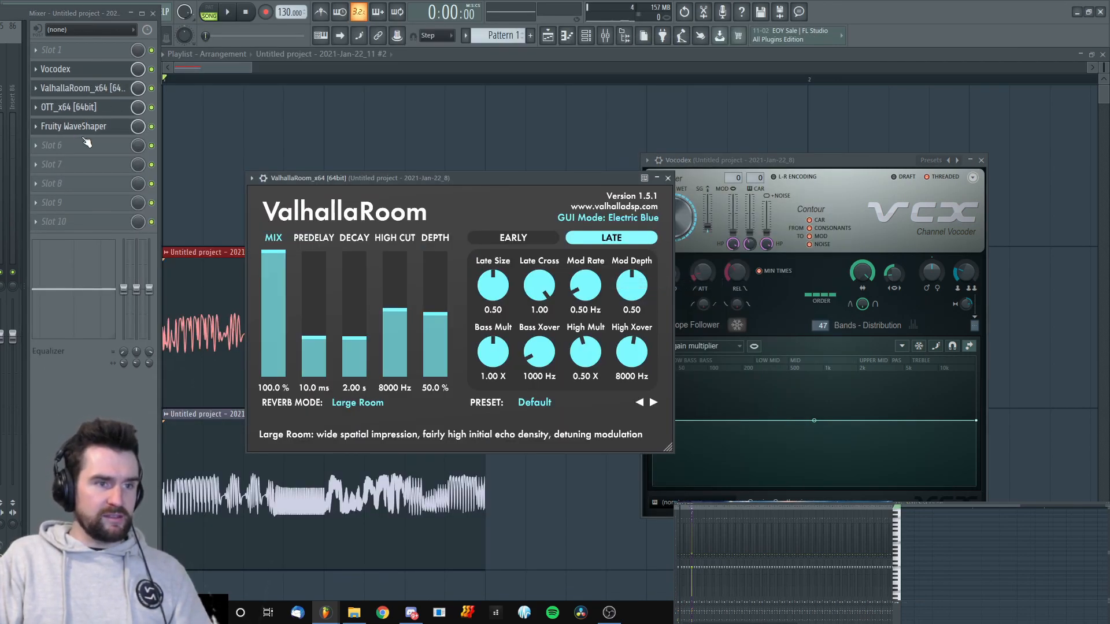
{"action": "left_click_drag", "start_coordinate": [273, 255], "coordinate": [273, 371]}
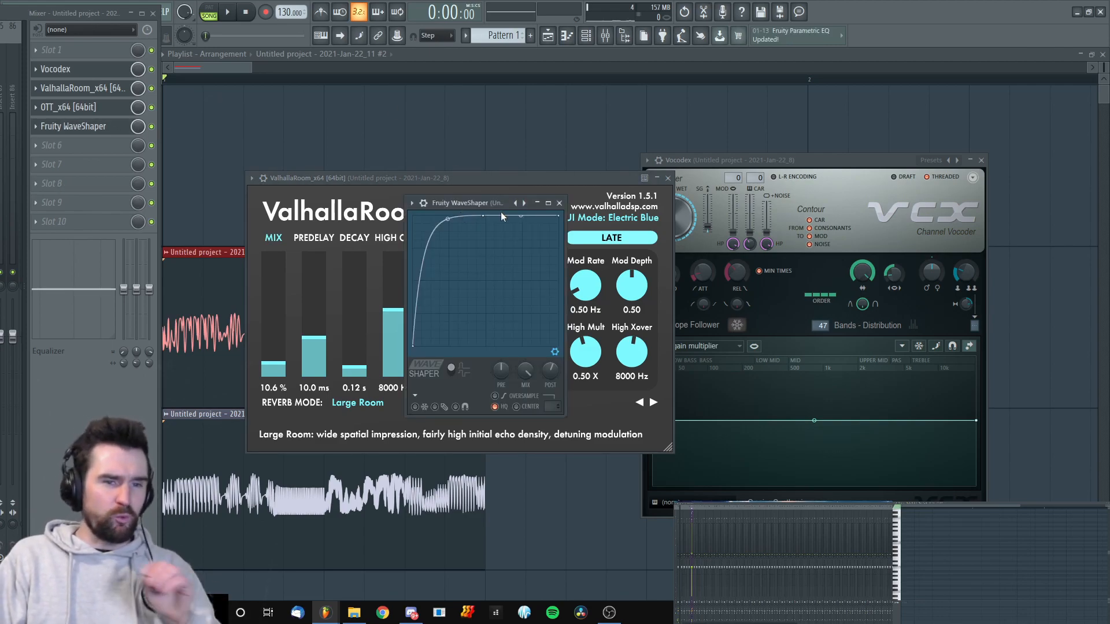
{"action": "left_click", "coordinate": [227, 12]}
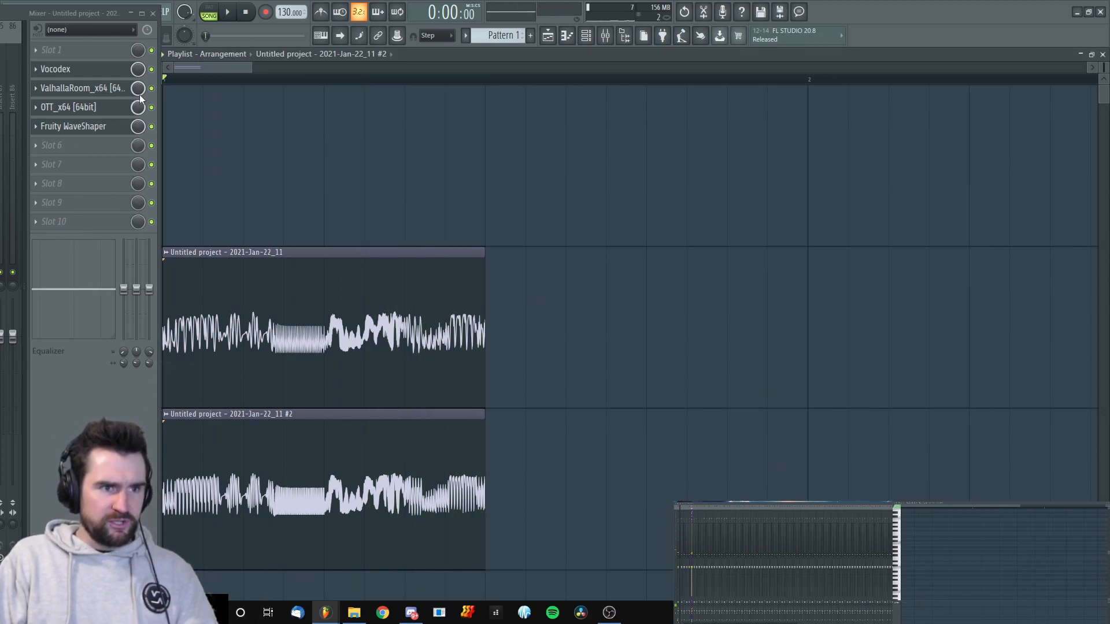
- Record the effected vocal through Edison into a new Jan-22_12 playlist clip, Edison last in chain
{"action": "left_click", "coordinate": [226, 11]}
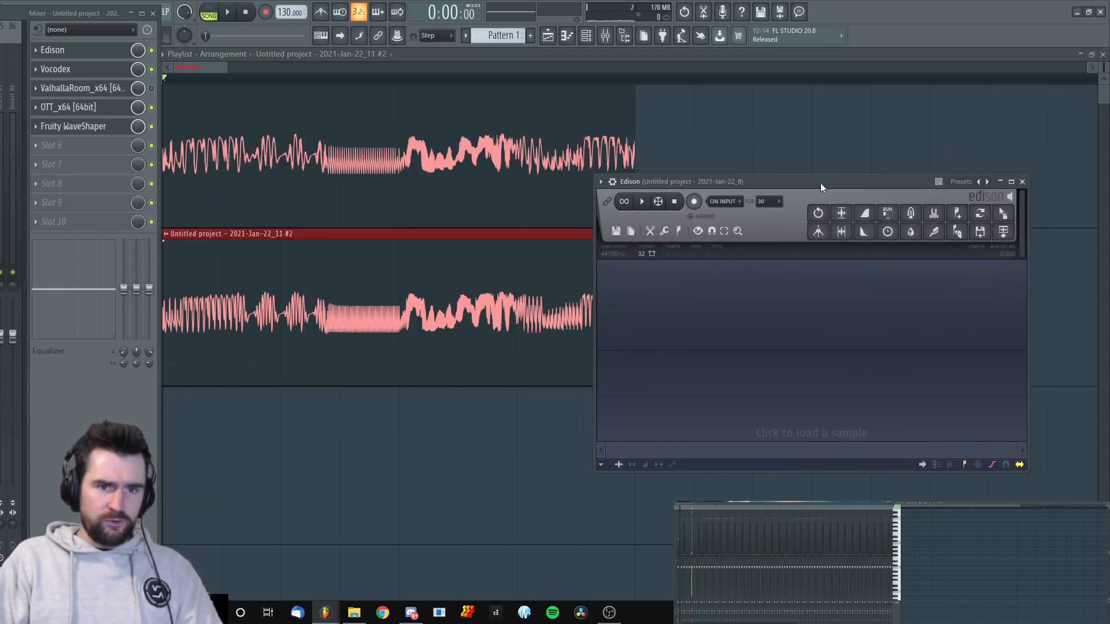
{"action": "left_click", "coordinate": [723, 201]}
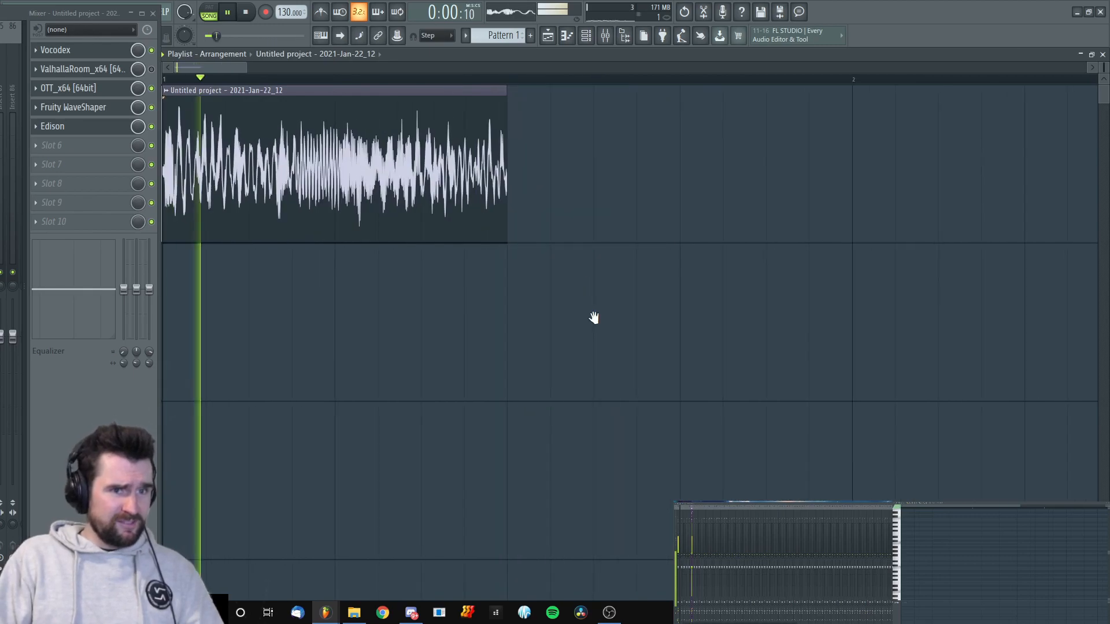
- Make the duplicate clip unique as Jan-22_12 #2, independent of the original
{"action": "right_click", "coordinate": [333, 319]}
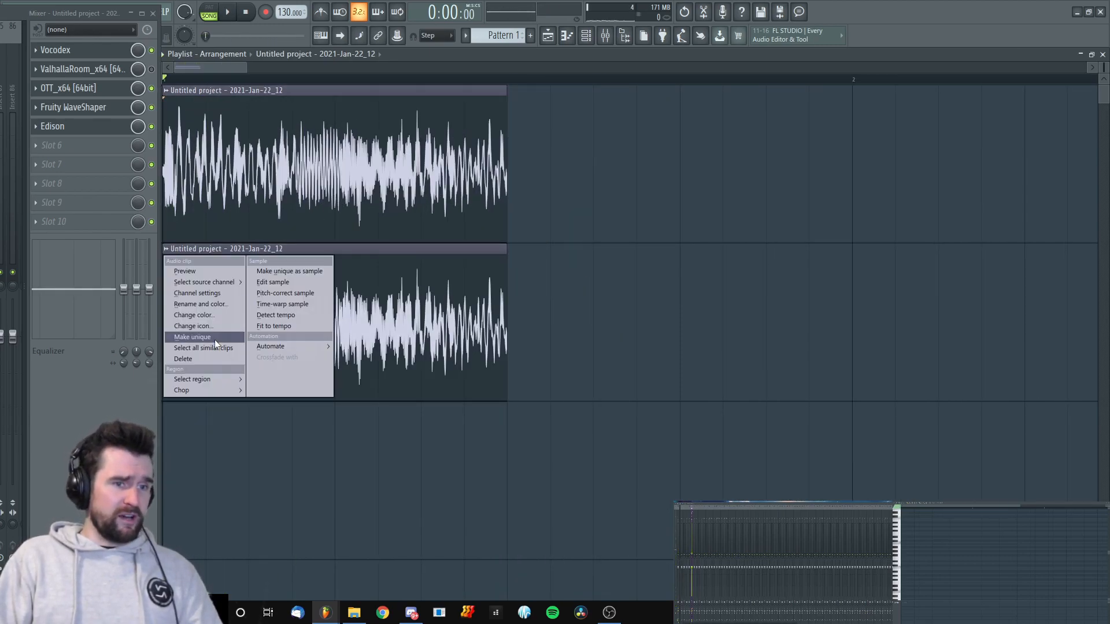
{"action": "left_click", "coordinate": [193, 336]}
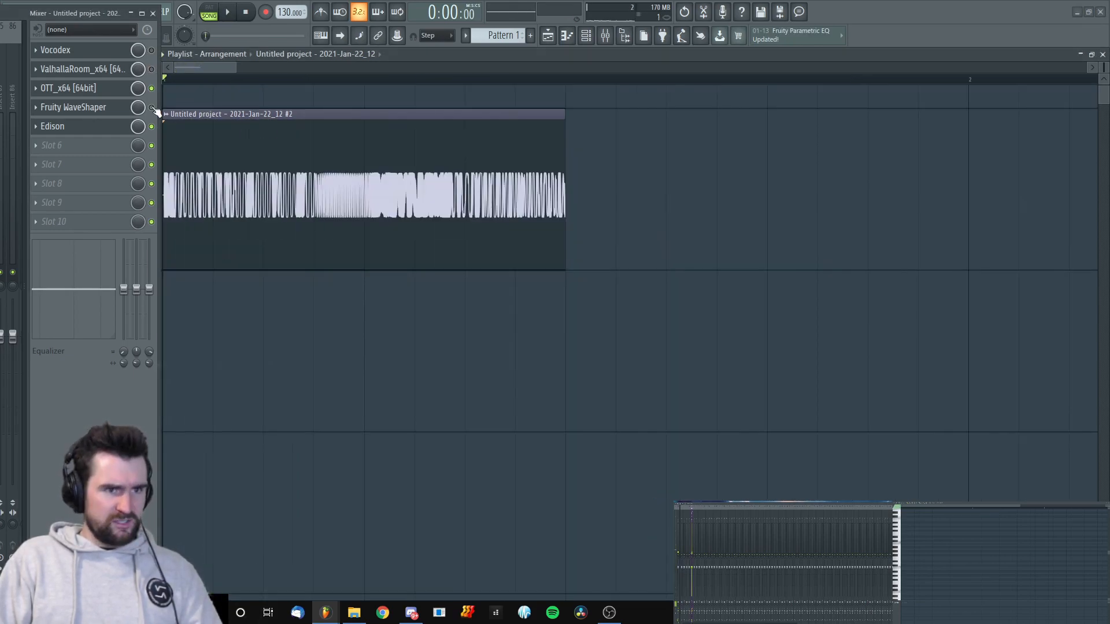
{"action": "left_click", "coordinate": [228, 11]}
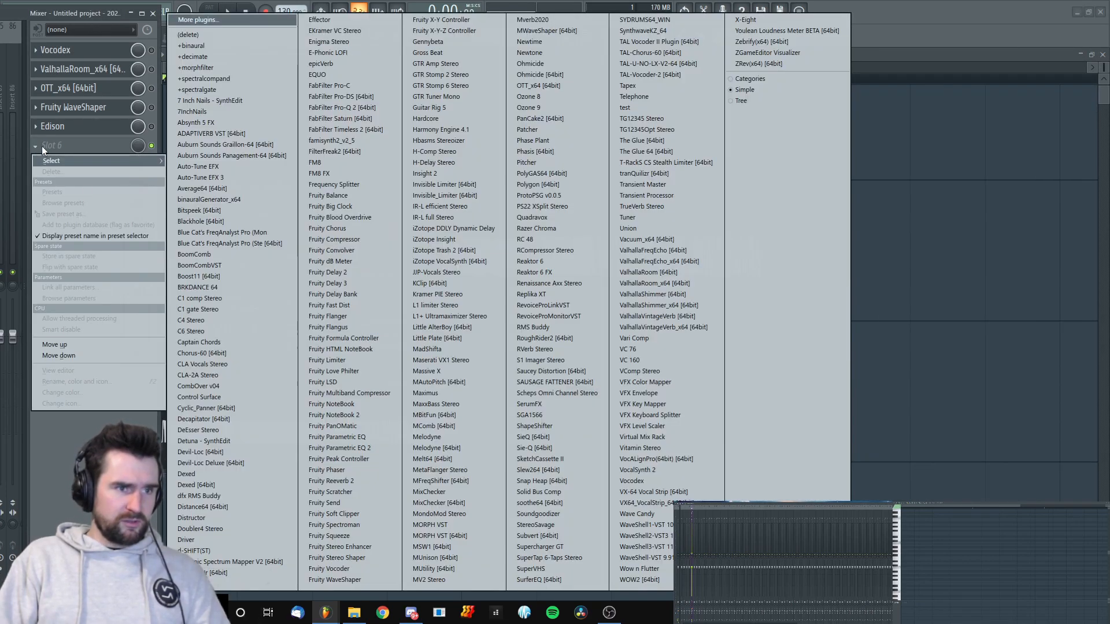
{"action": "mouse_move", "coordinate": [440, 470]}
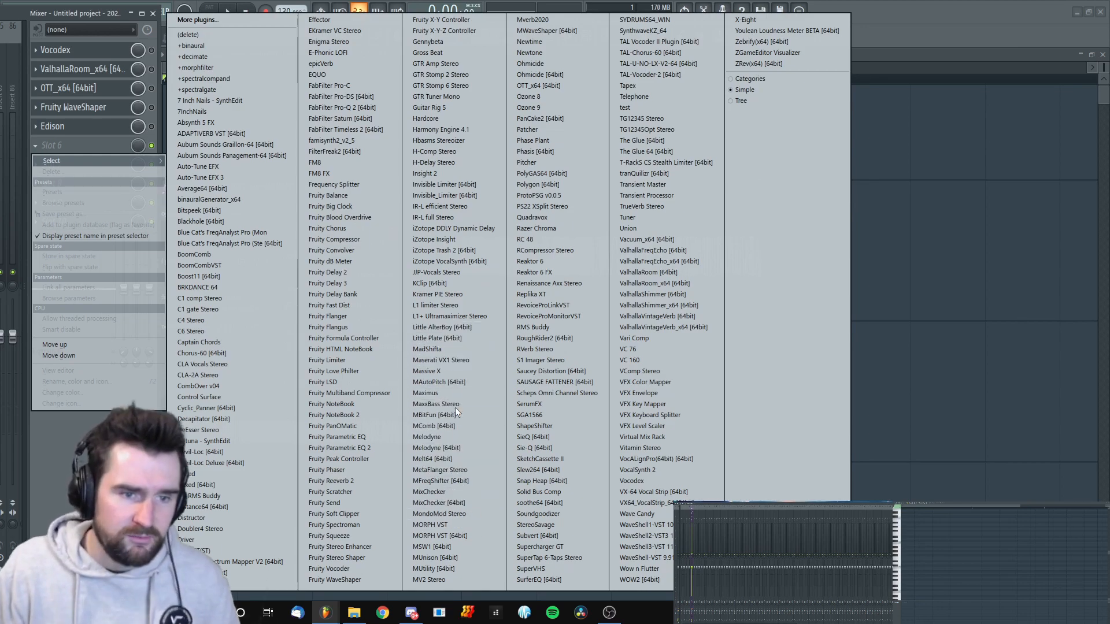
- Load Melodyne [64bit] into mixer slot 6 after Edison
{"action": "left_click", "coordinate": [427, 437]}
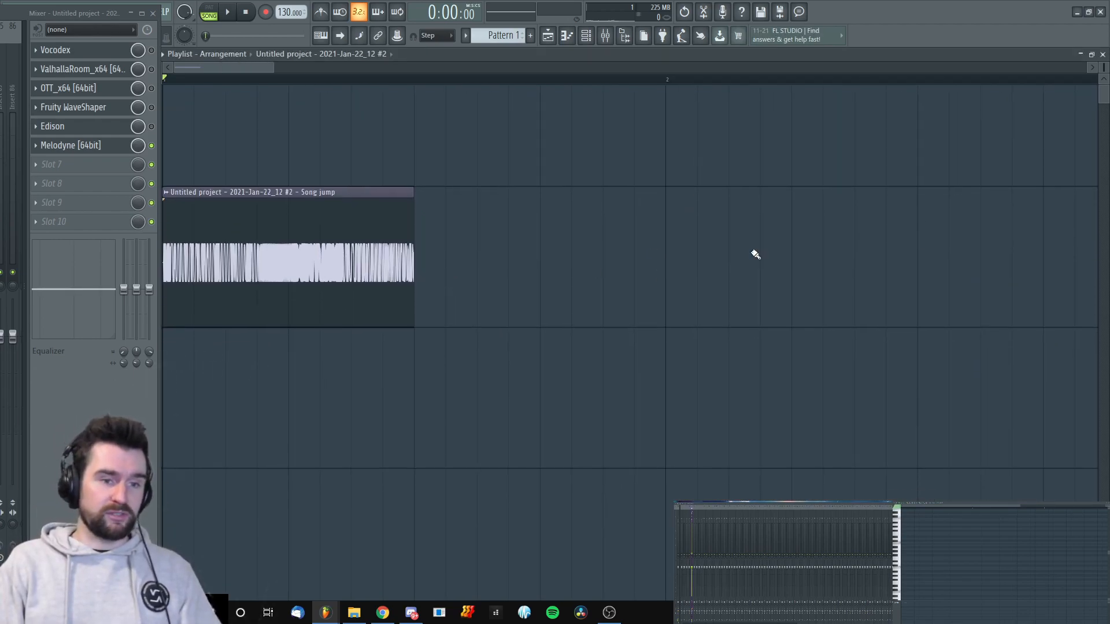
- Transfer the clip into Melodyne by playback so its G1 note appears in the editor
{"action": "left_click", "coordinate": [226, 12]}
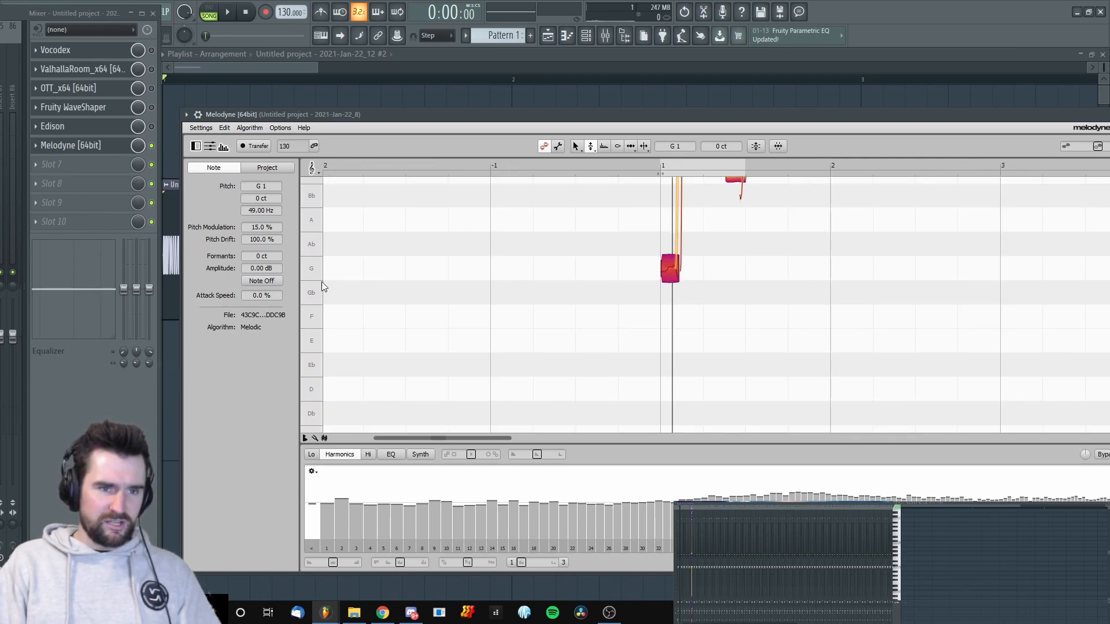
{"action": "left_click", "coordinate": [227, 12]}
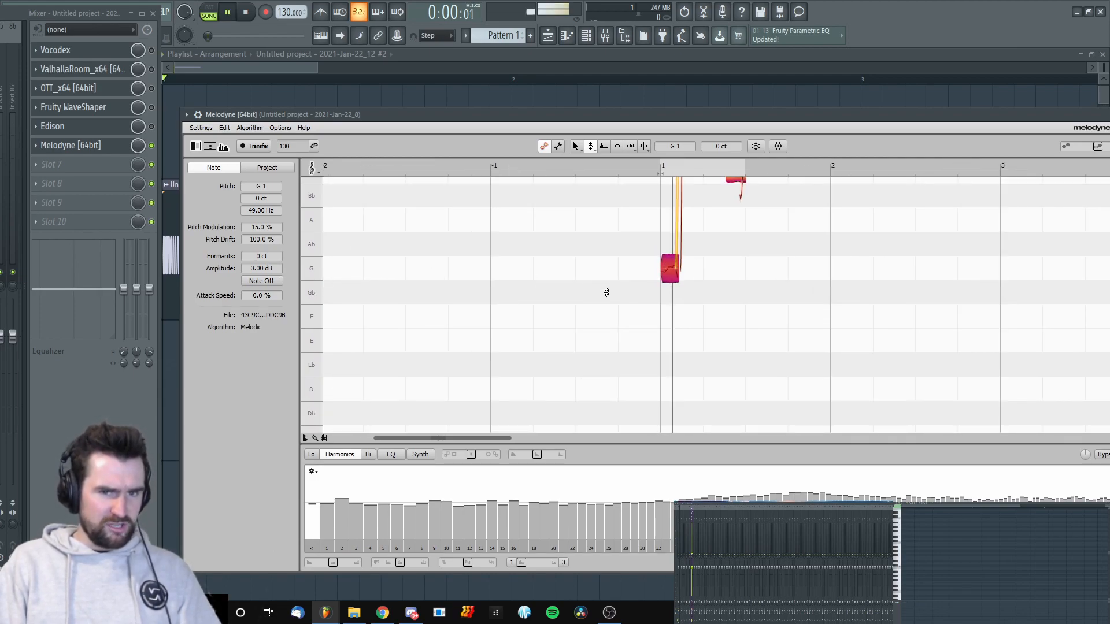
{"action": "left_click_drag", "start_coordinate": [667, 267], "coordinate": [667, 293]}
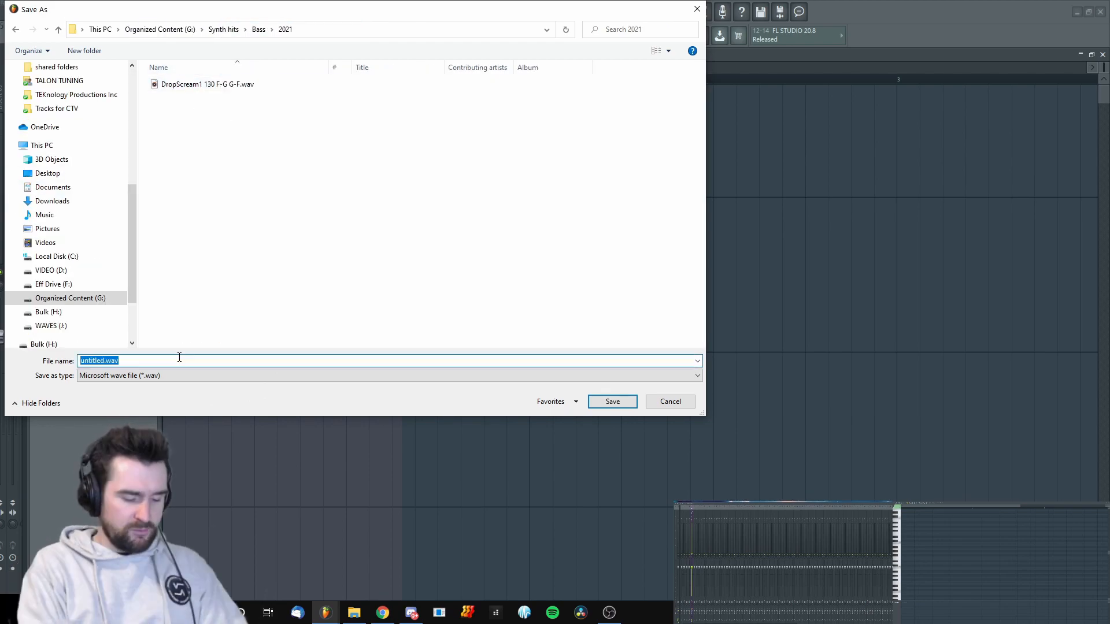
- Export the selection as WAV 'DropScream 169ish F#ish' into Synth hits\Bass\2021
{"action": "type", "text": "sCREAM"}
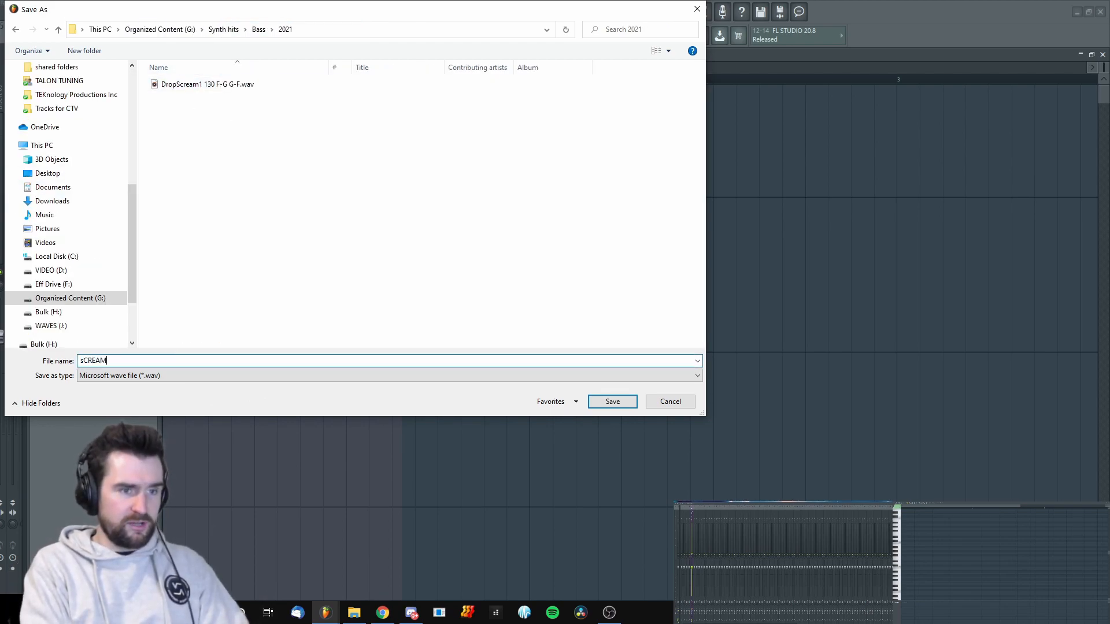
{"action": "type", "text": "DropScream 169ish"}
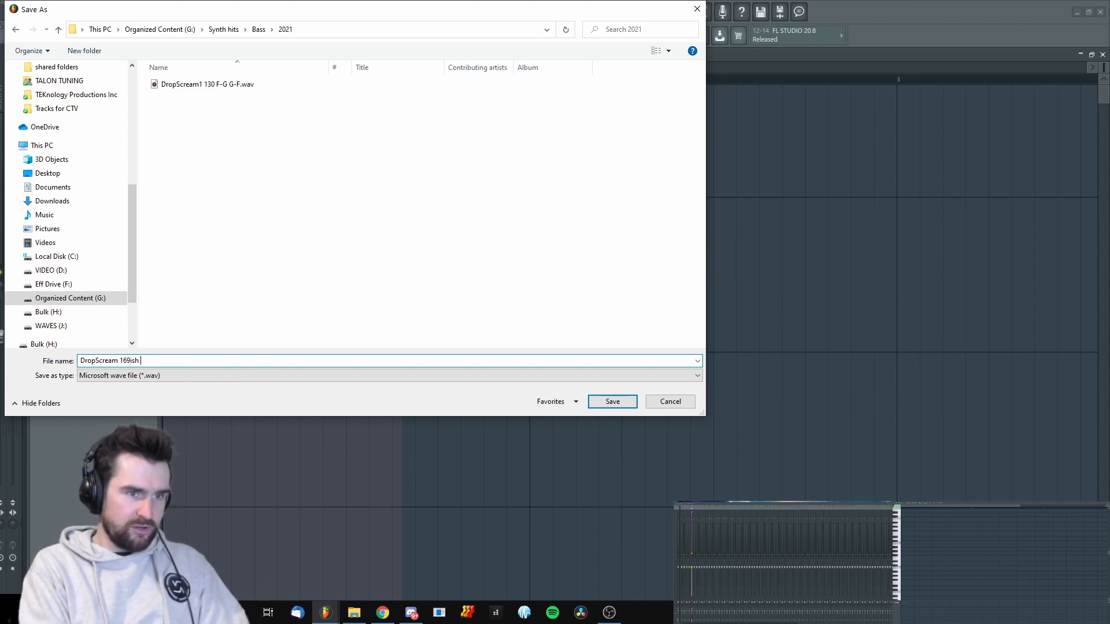
{"action": "type", "text": "F#isa"}
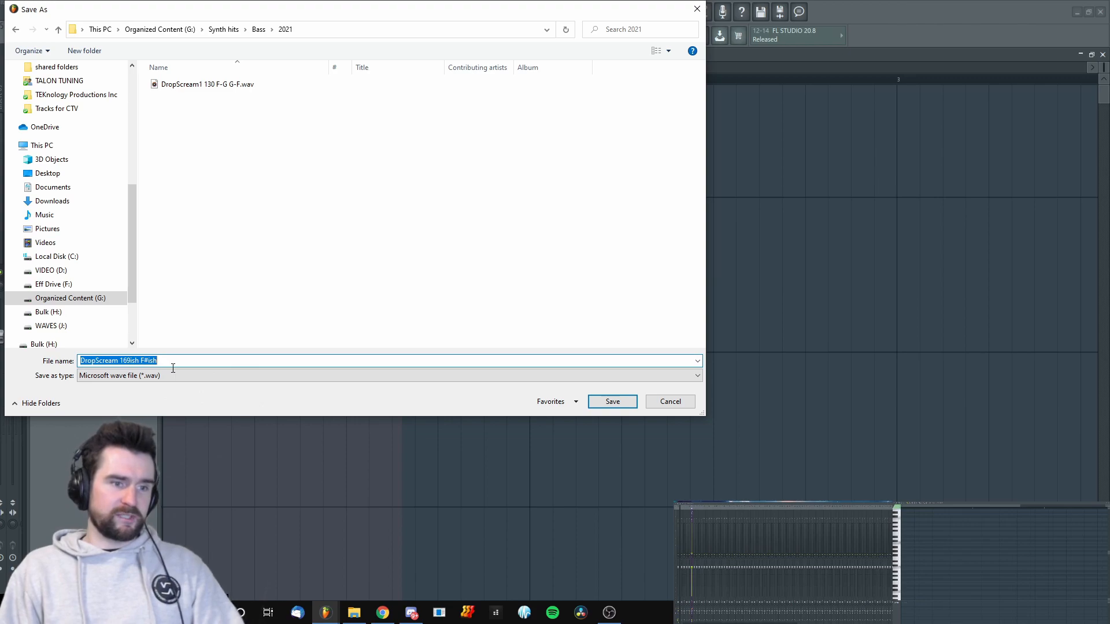
{"action": "left_click", "coordinate": [124, 361]}
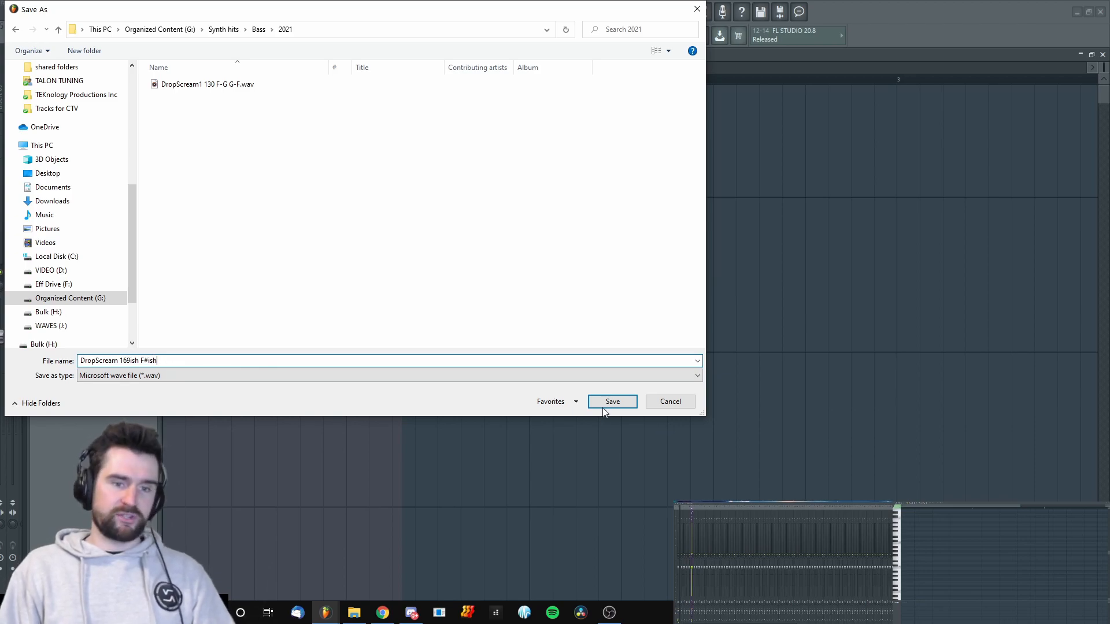
{"action": "left_click", "coordinate": [612, 402]}
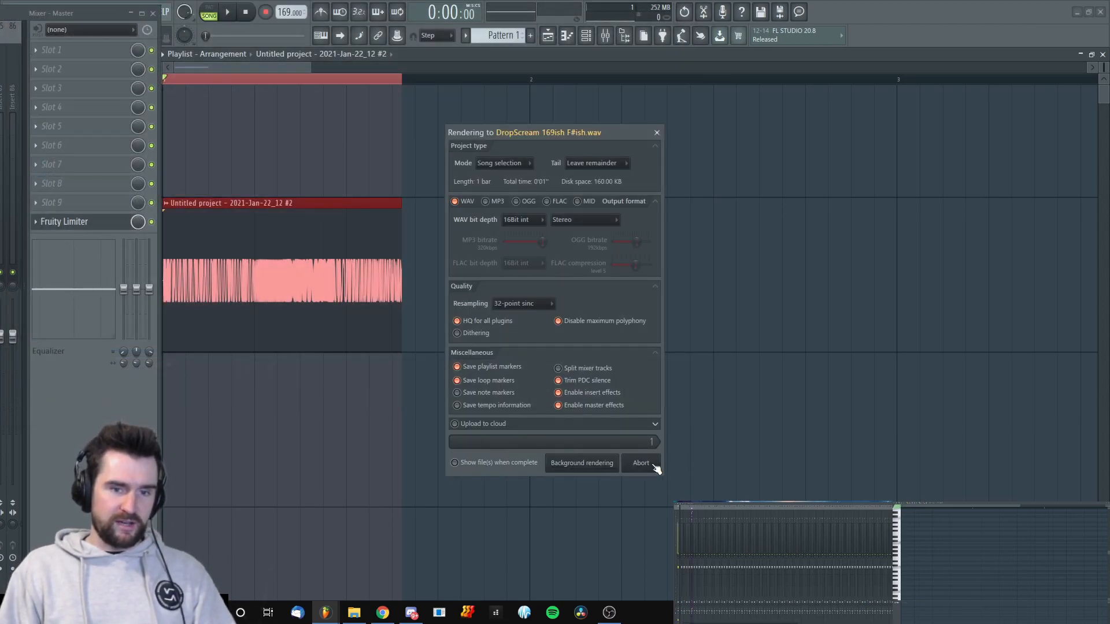
- Drop the rendered Jan-22_13 clip at the playlist start and close its sample settings
{"action": "left_click", "coordinate": [641, 463]}
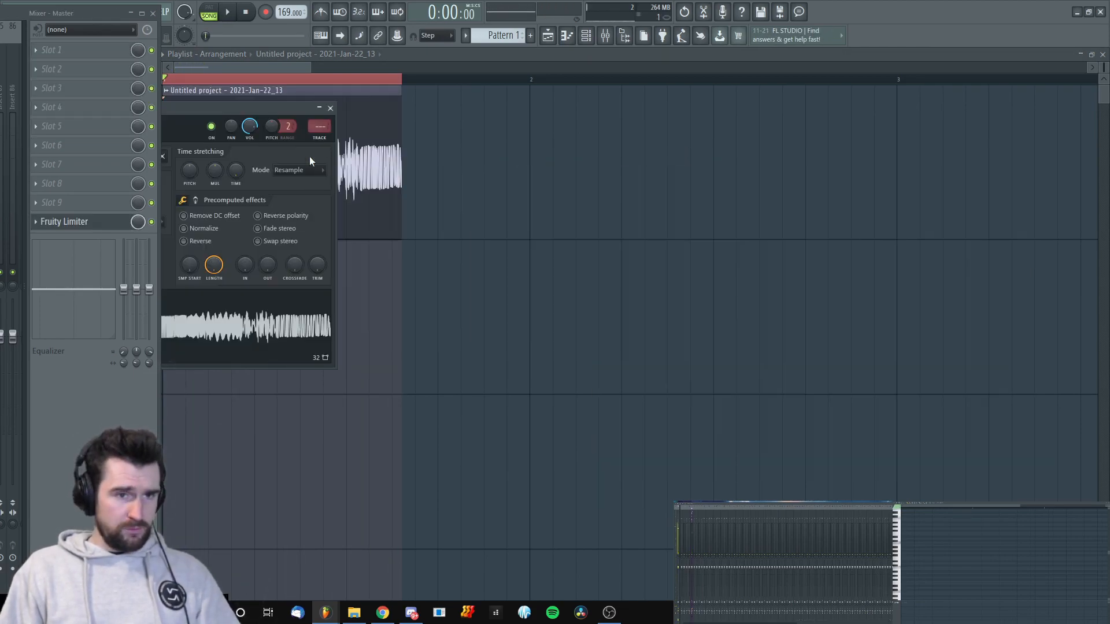
{"action": "left_click", "coordinate": [330, 107]}
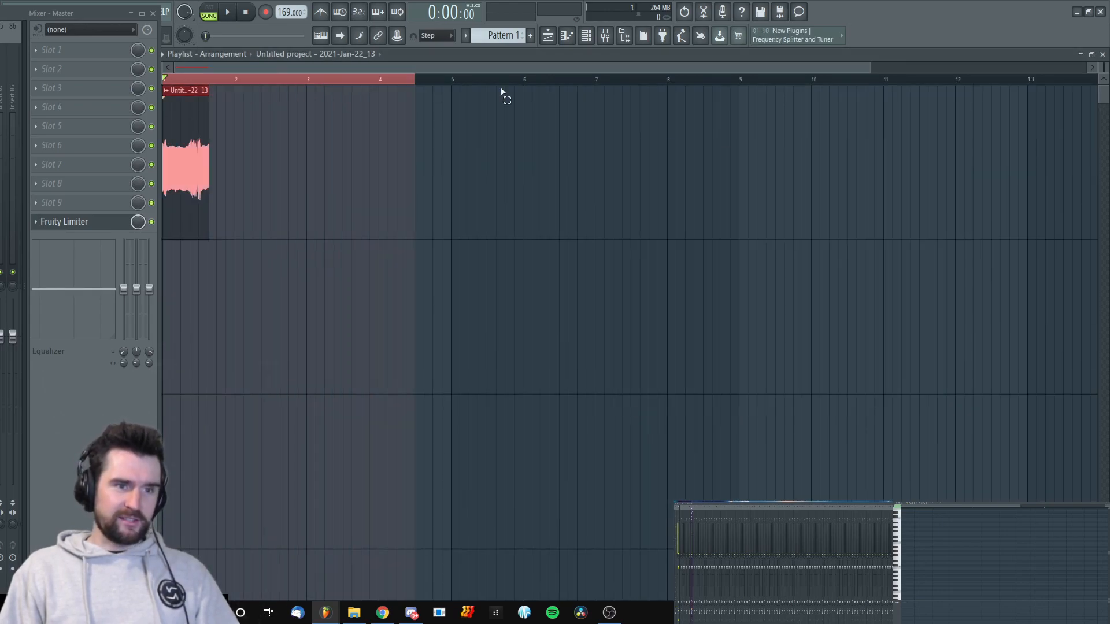
- Stretch Jan-22_13 out to about bar 16 in e2 mono mode and audition it
{"action": "left_click_drag", "start_coordinate": [414, 79], "coordinate": [701, 79]}
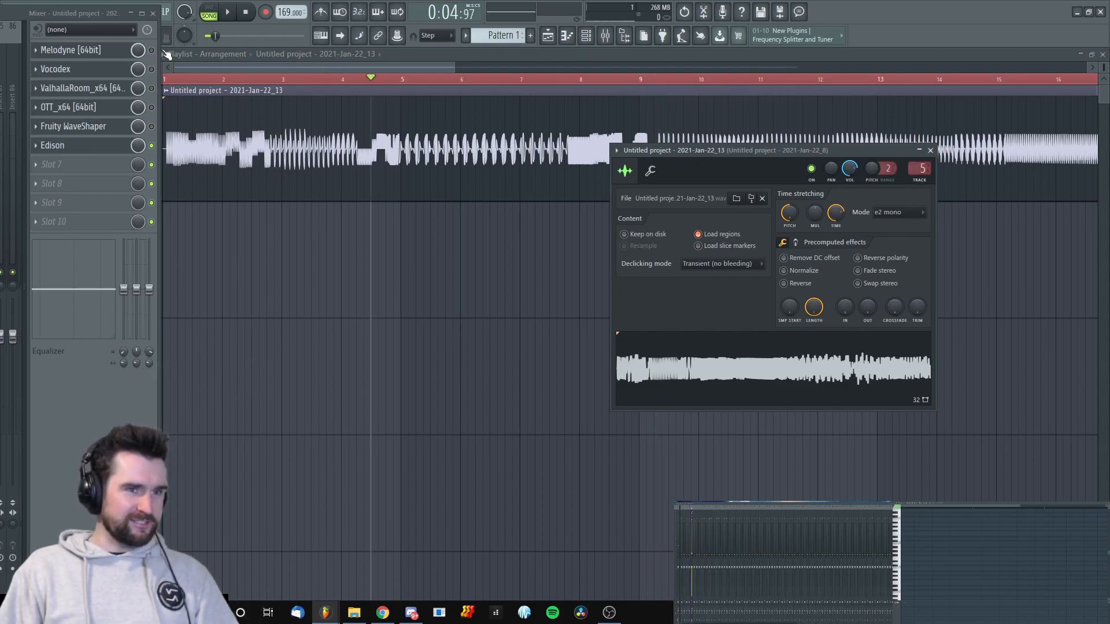
{"action": "left_click", "coordinate": [227, 12]}
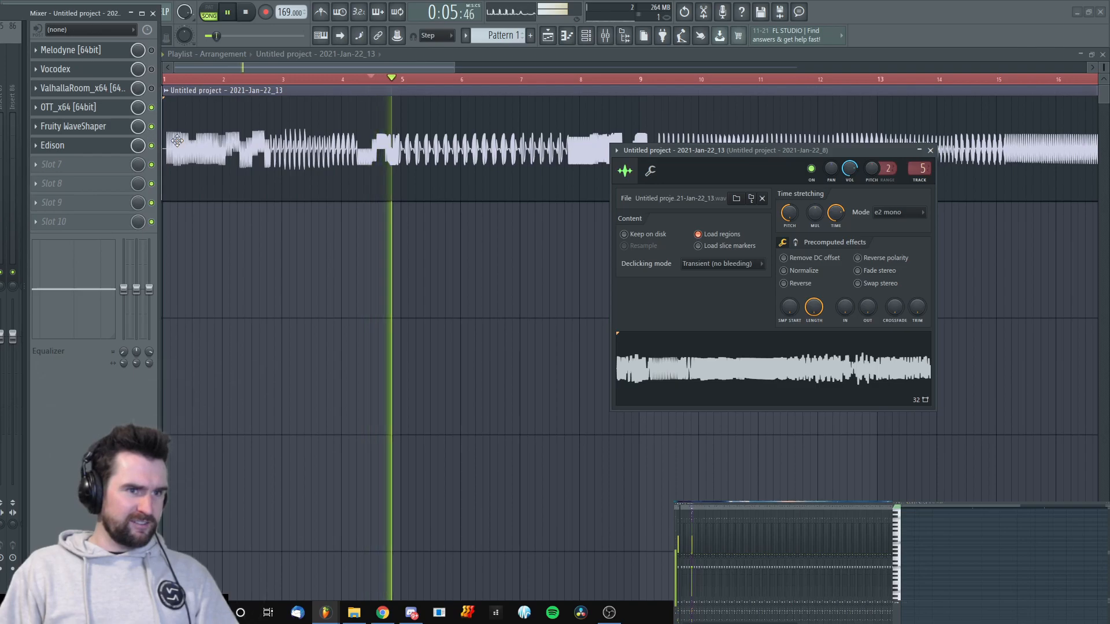
{"action": "left_click", "coordinate": [930, 151]}
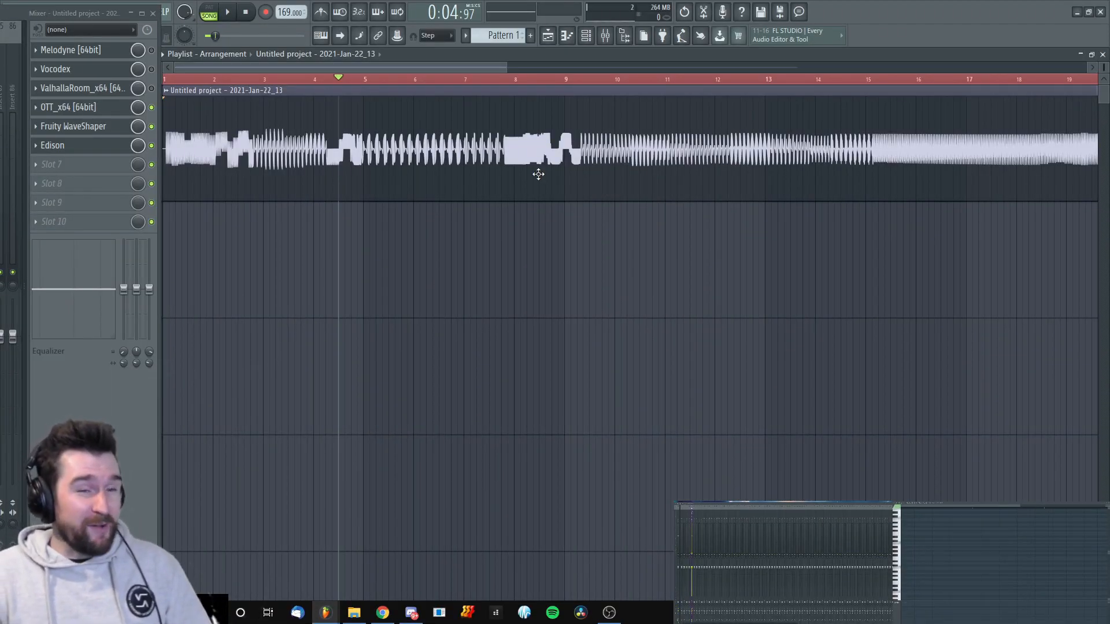
{"action": "mouse_move", "coordinate": [593, 207]}
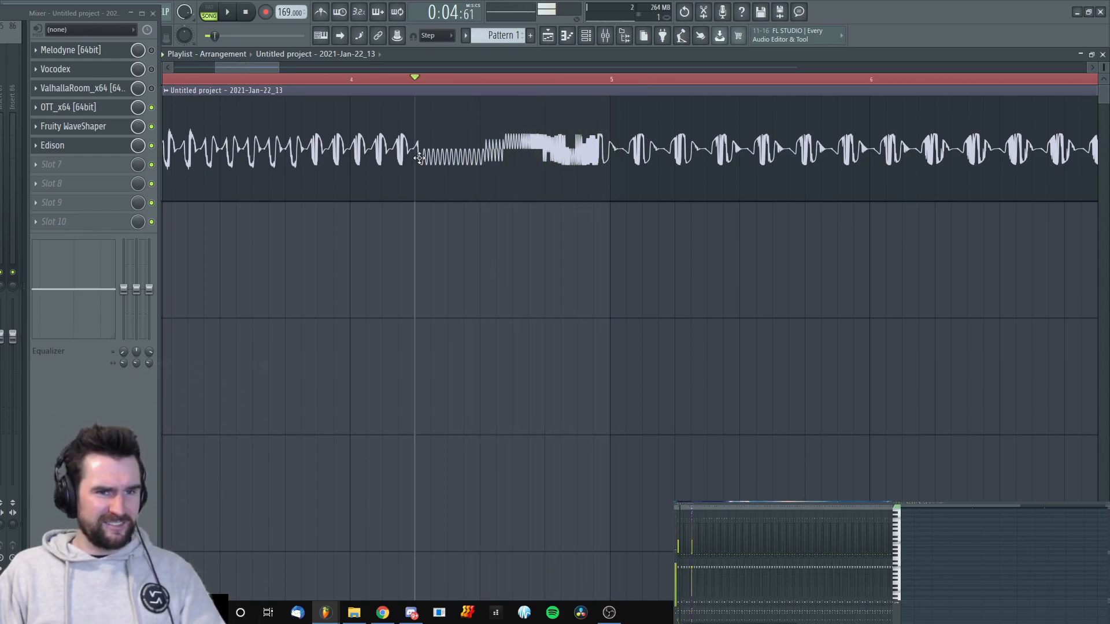
{"action": "left_click", "coordinate": [227, 12]}
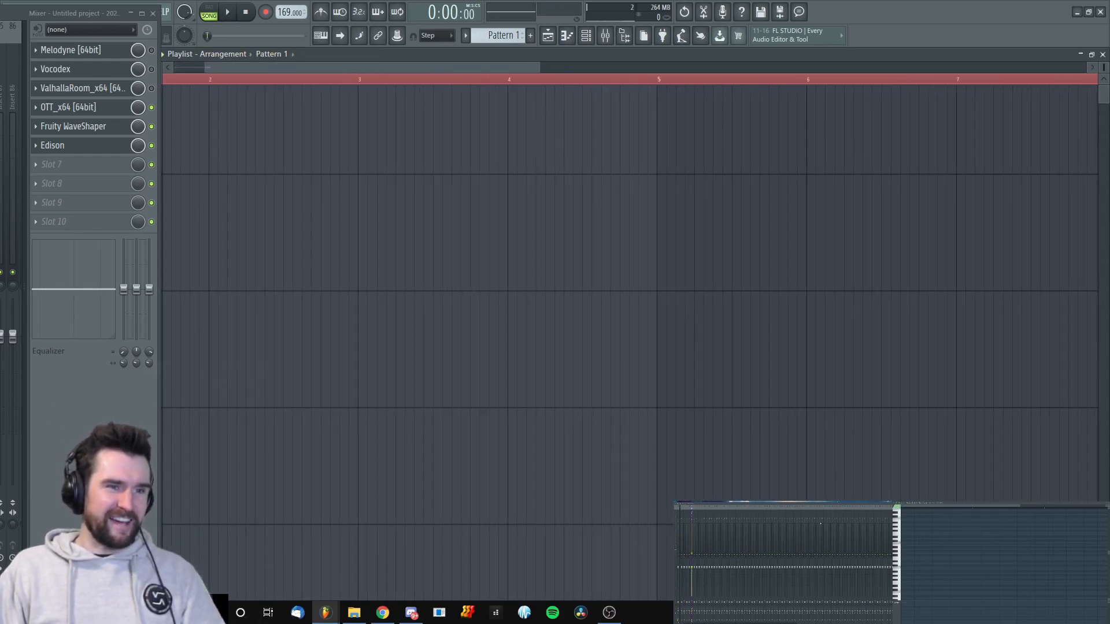
- Slice Jan-22_13 into pieces, rearrange them in the playlist, playing back between edits
{"action": "left_click", "coordinate": [226, 12]}
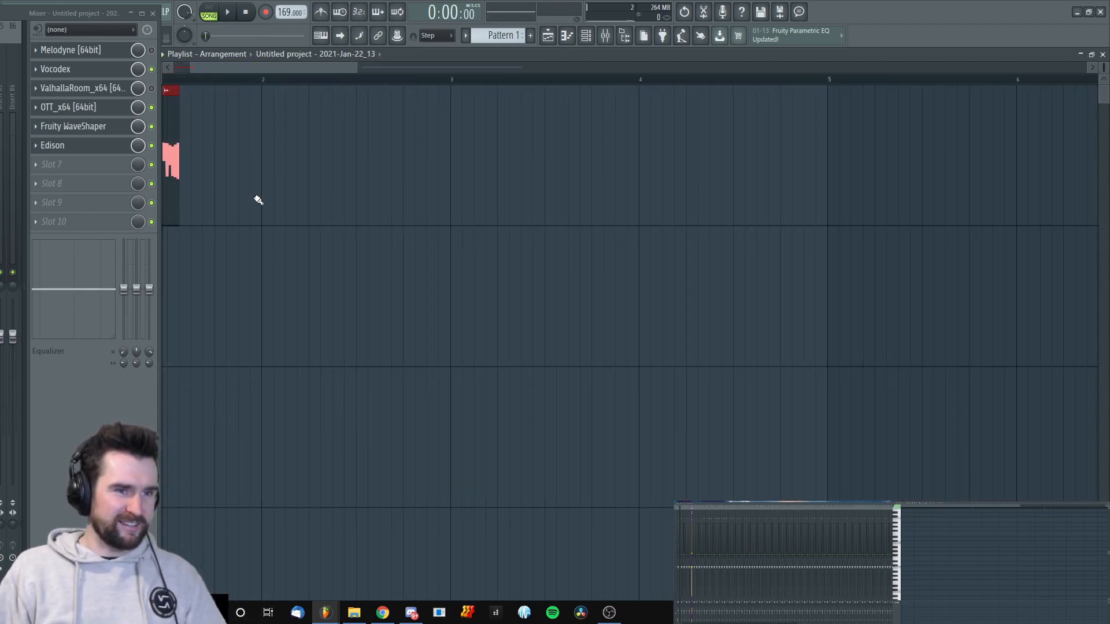
{"action": "left_click", "coordinate": [226, 11]}
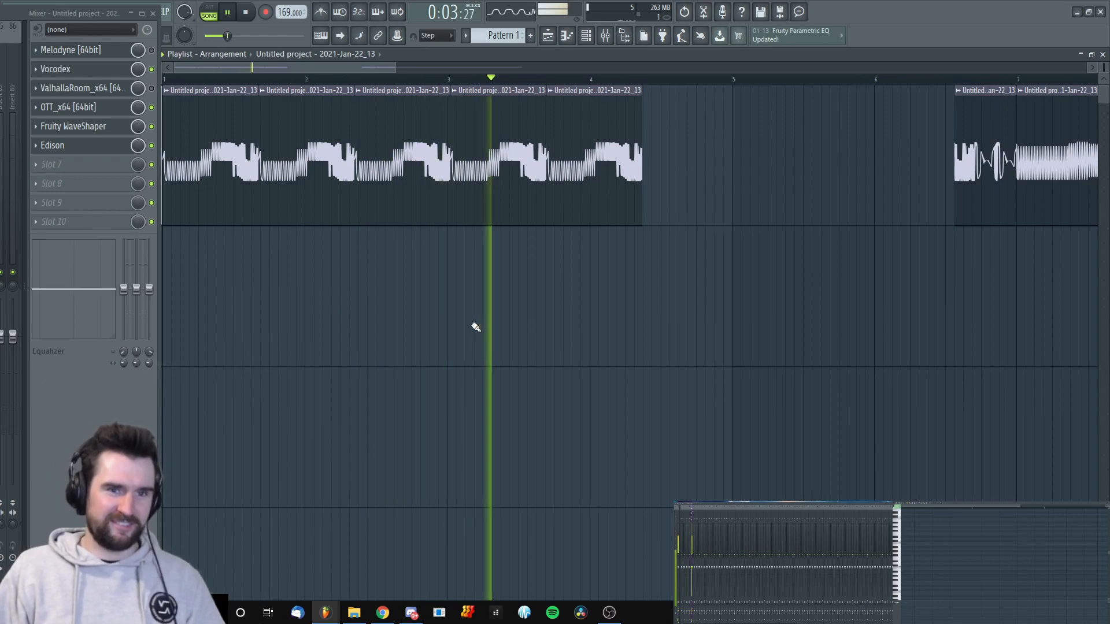
{"action": "left_click", "coordinate": [226, 11]}
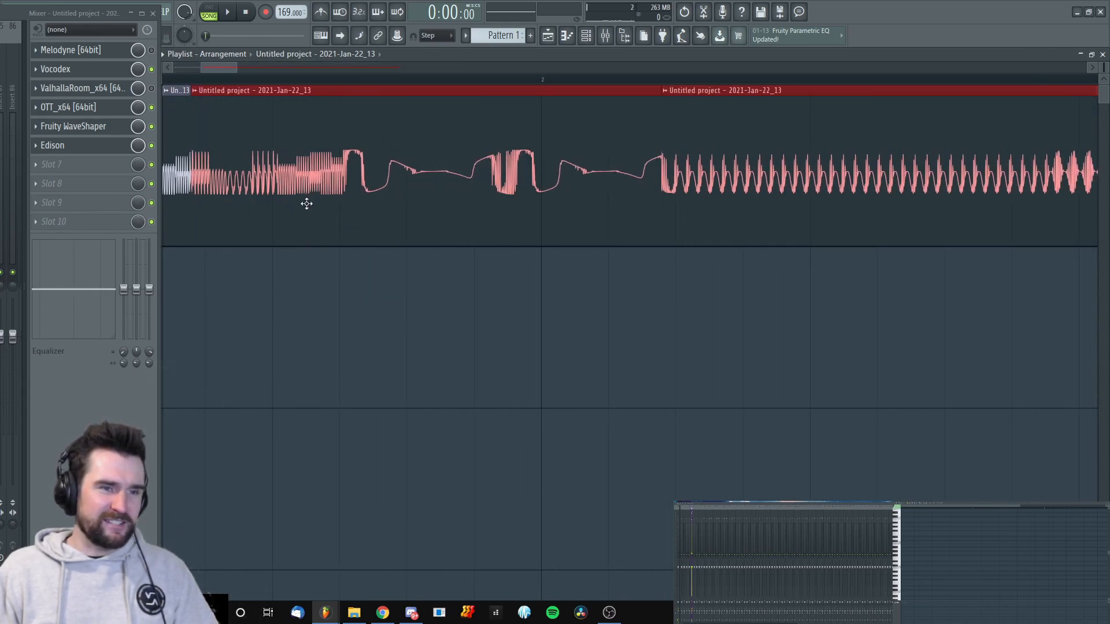
{"action": "left_click", "coordinate": [227, 11]}
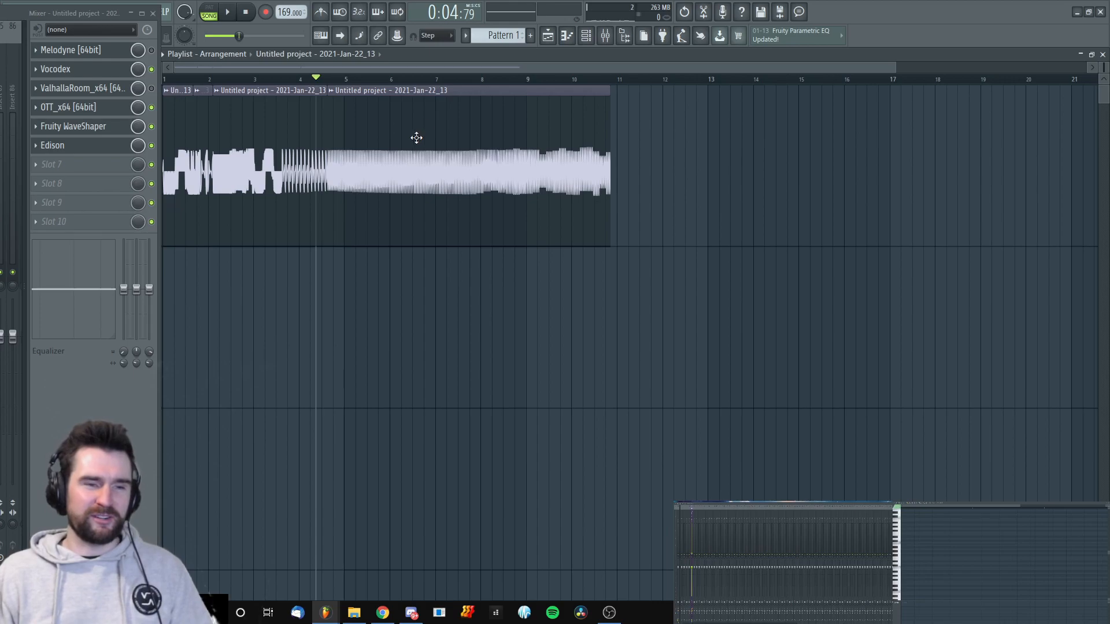
{"action": "mouse_move", "coordinate": [340, 162]}
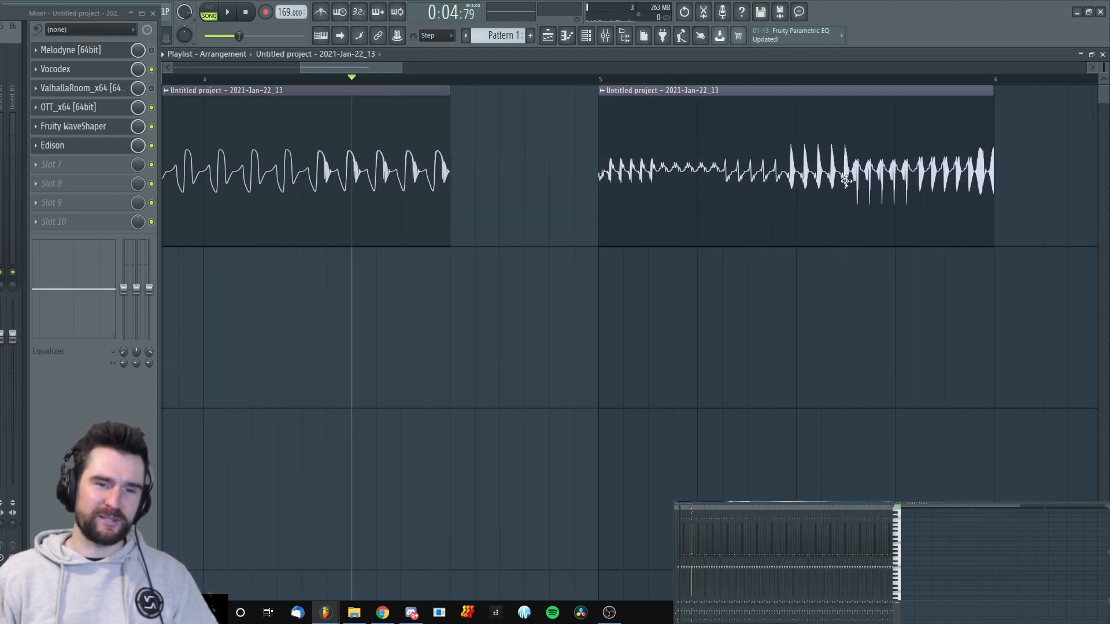
{"action": "left_click", "coordinate": [226, 12]}
{"action": "type", "text": "DropScream2.wav"}
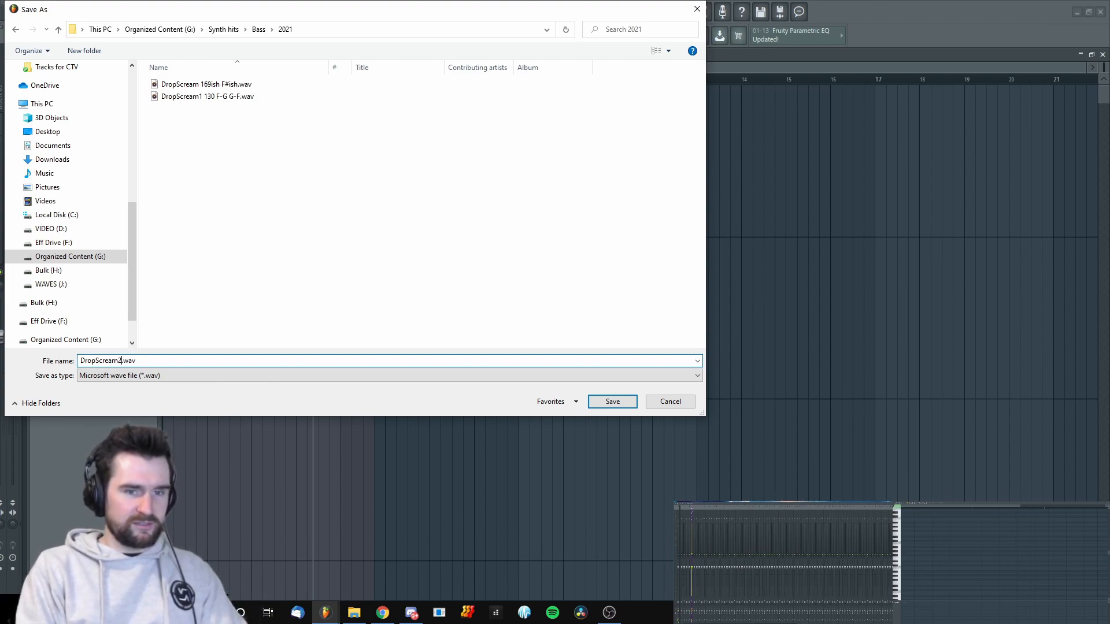
- Save the rearranged clips as a new DropScream WAV in the 2021 folder and adjust Edison's record mode
{"action": "left_click", "coordinate": [611, 401]}
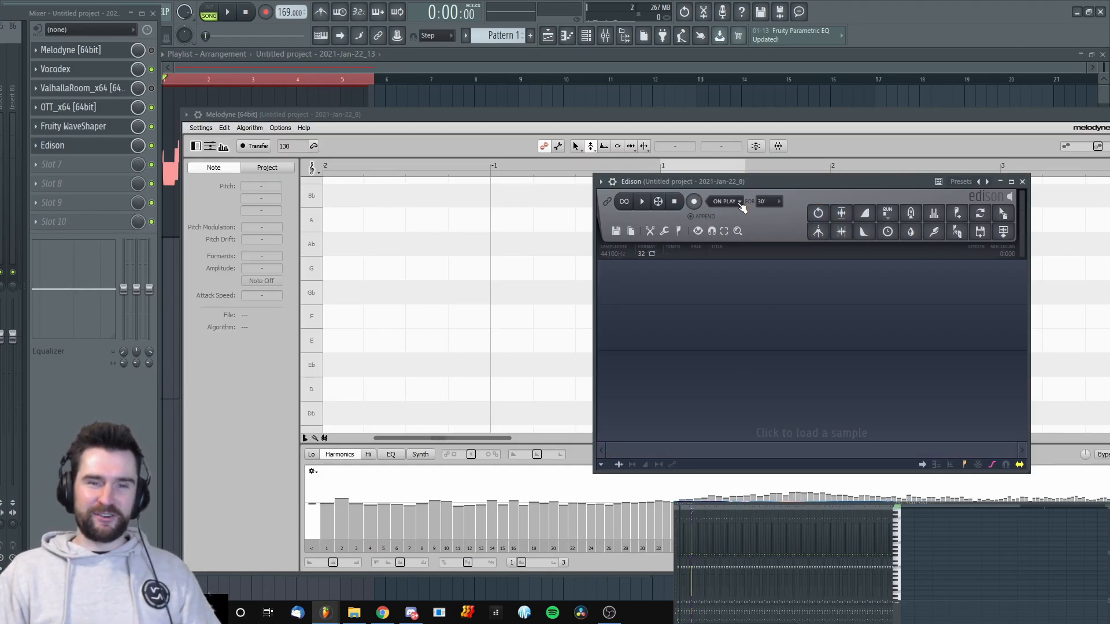
{"action": "left_click", "coordinate": [739, 202]}
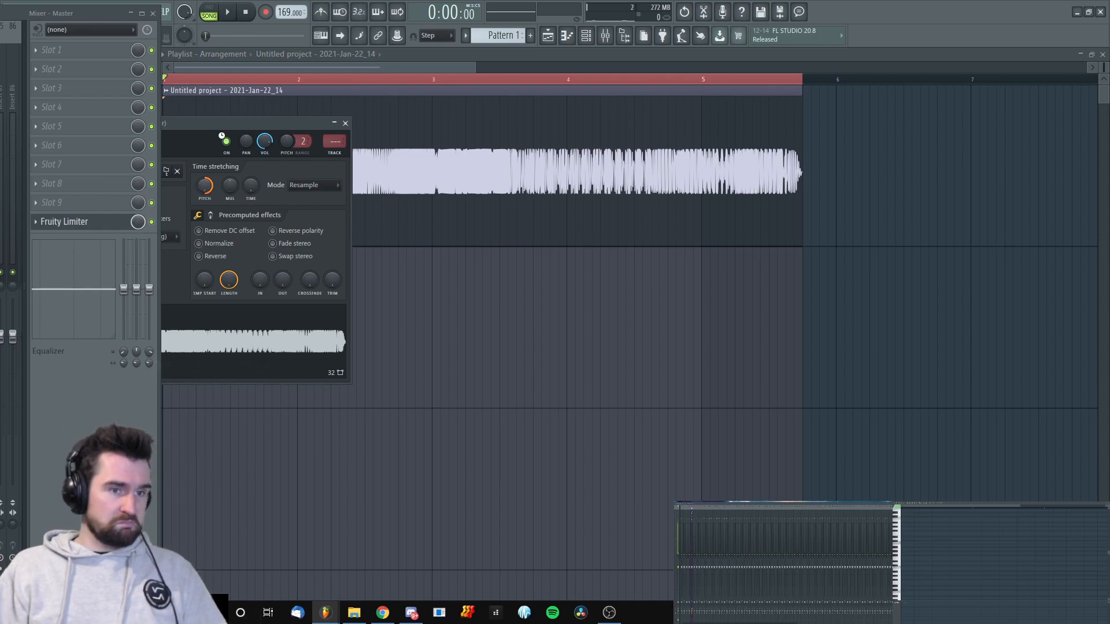
- Set the Jan-22_14 render to e2 speech time-stretching and play it
{"action": "left_click", "coordinate": [226, 11]}
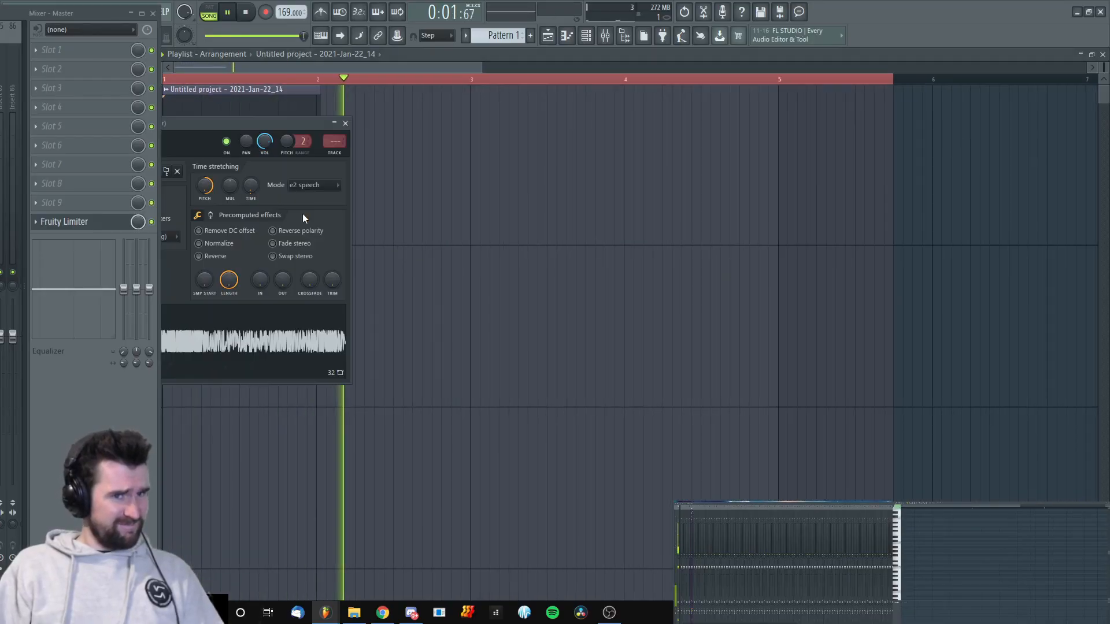
{"action": "left_click", "coordinate": [346, 123]}
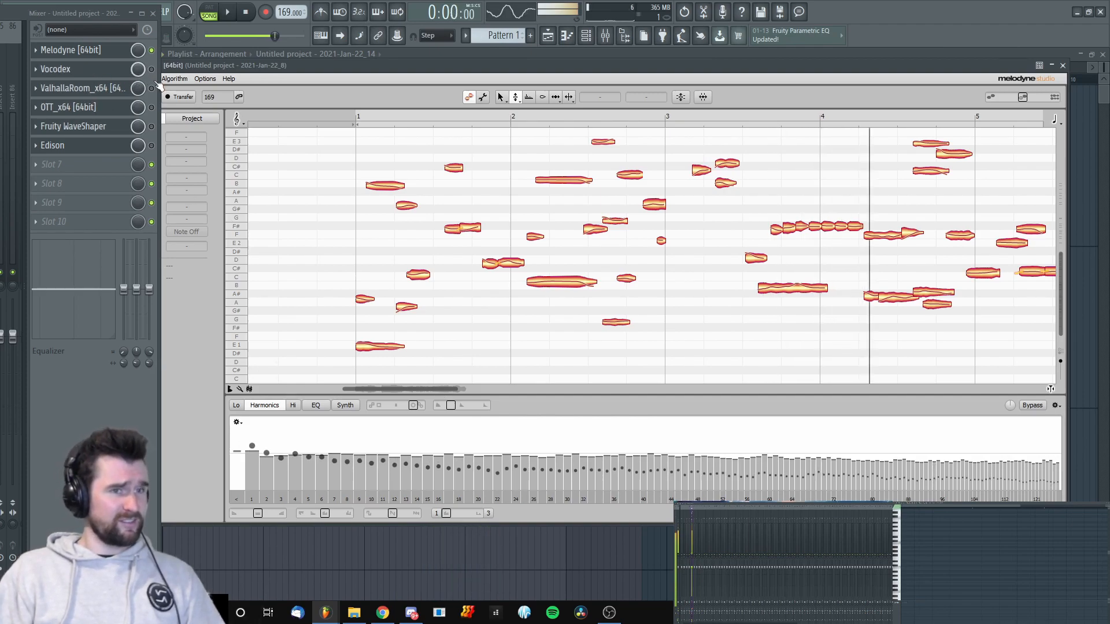
- Play the vocal while viewing Melodyne's EQ and Synth editors, then maximize the Melodyne window
{"action": "left_click", "coordinate": [226, 12]}
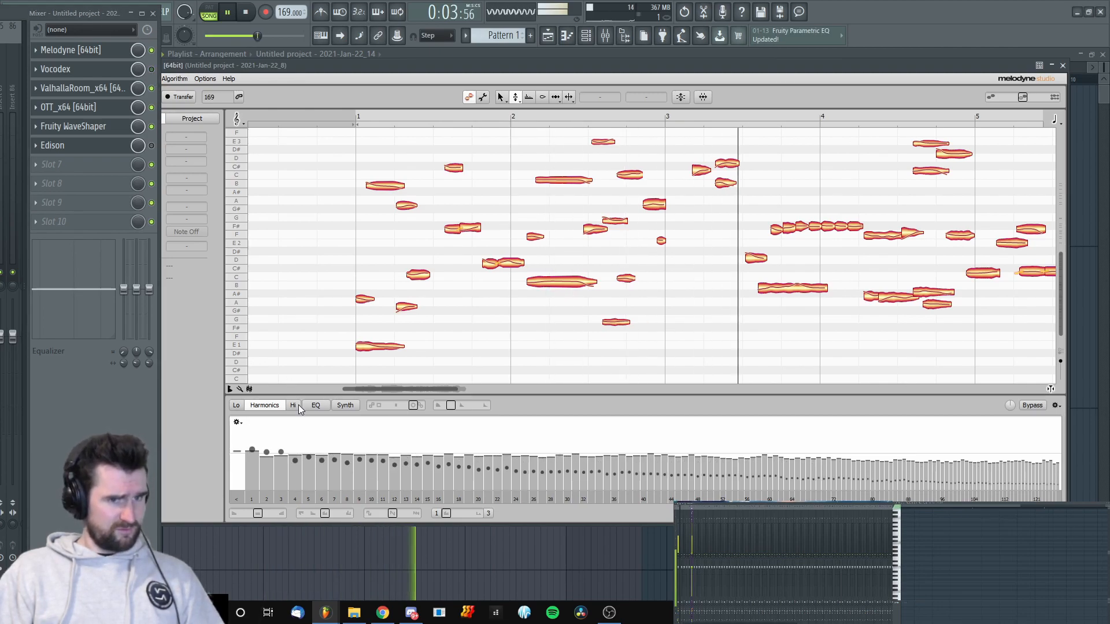
{"action": "left_click", "coordinate": [315, 404]}
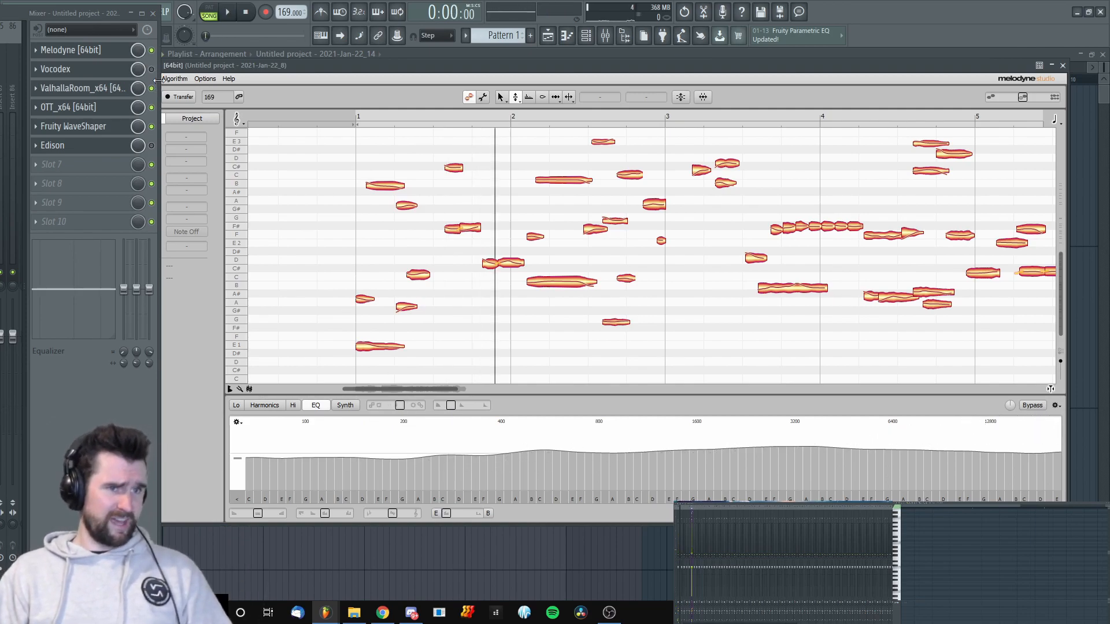
{"action": "left_click", "coordinate": [344, 405]}
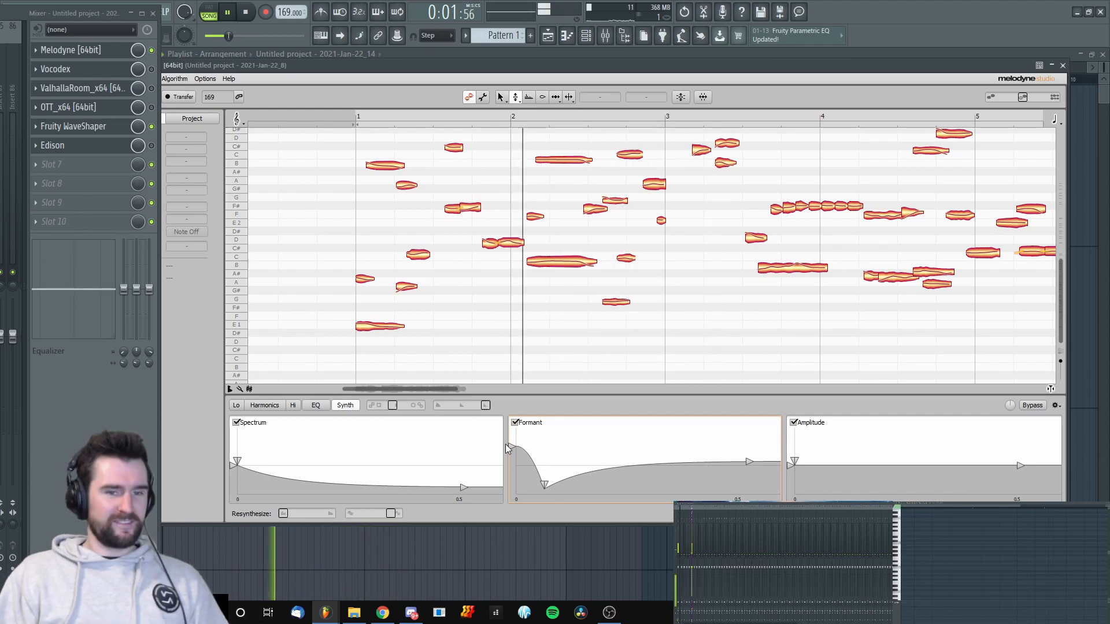
{"action": "left_click", "coordinate": [245, 12]}
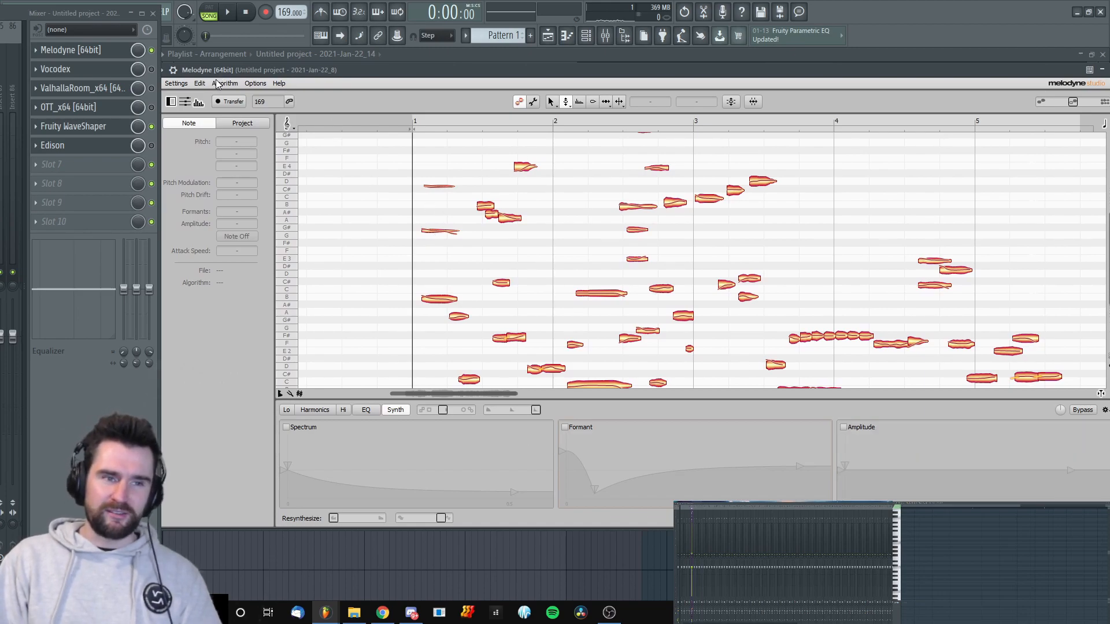
- Re-detect the vocal with Melodyne's Melodic algorithm and select notes in the resulting melody line
{"action": "left_click", "coordinate": [224, 83]}
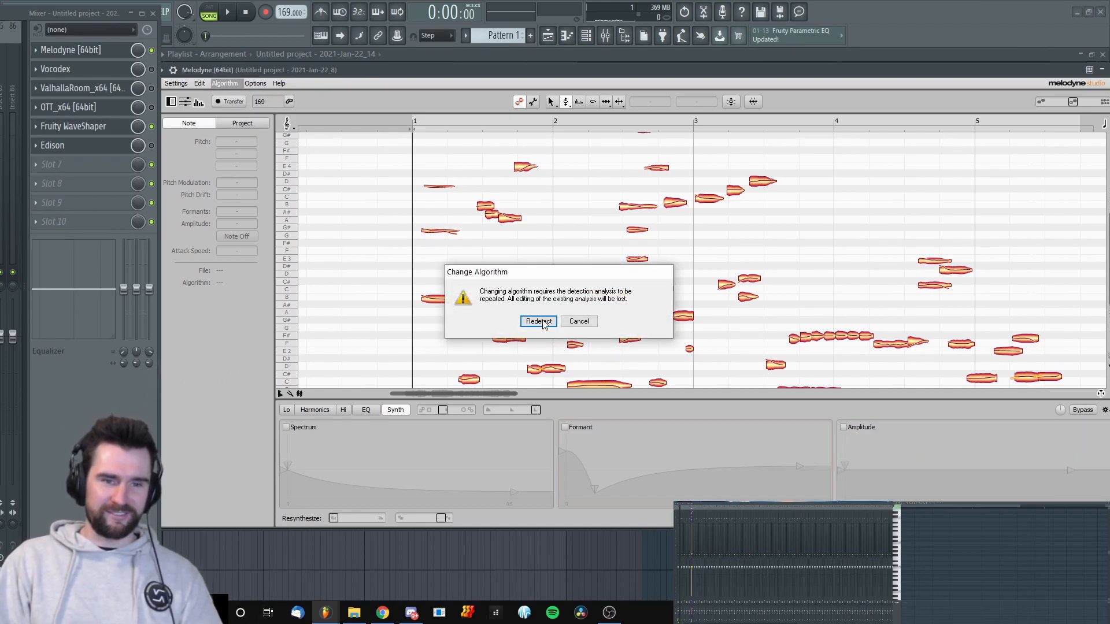
{"action": "left_click", "coordinate": [537, 320]}
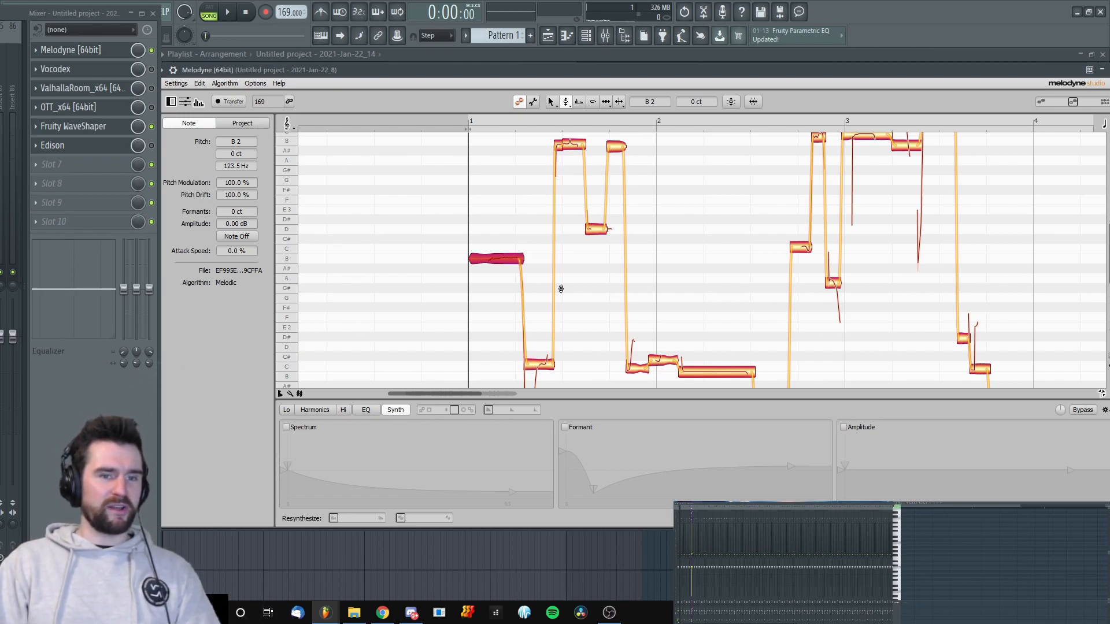
{"action": "scroll", "scroll_direction": "down", "scroll_amount": 3}
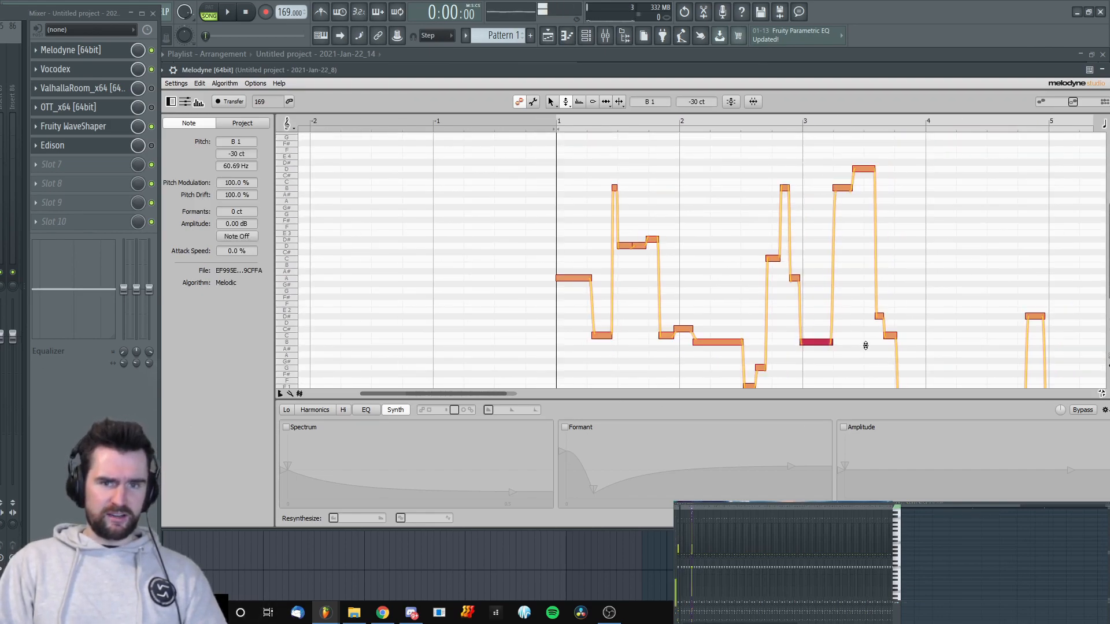
{"action": "left_click", "coordinate": [227, 12]}
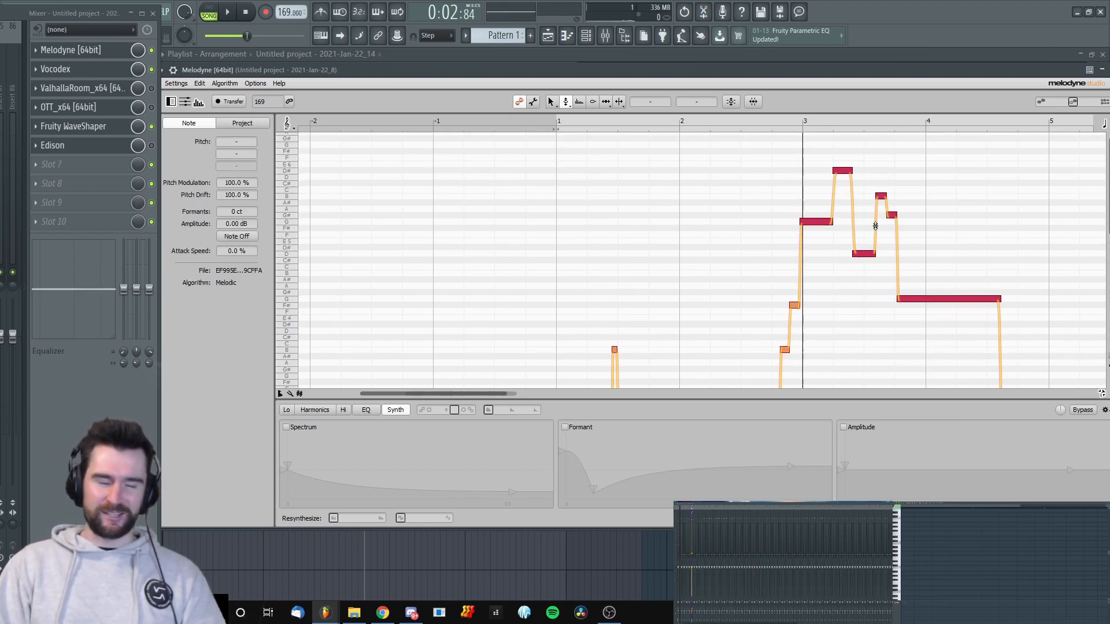
{"action": "mouse_move", "coordinate": [930, 274]}
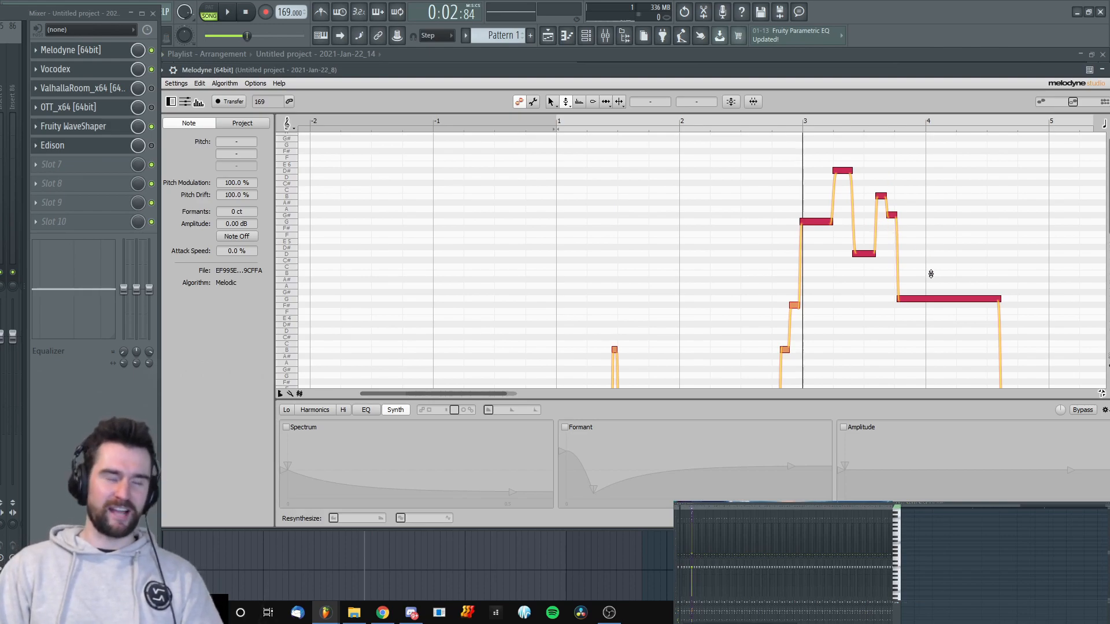
{"action": "mouse_move", "coordinate": [956, 126]}
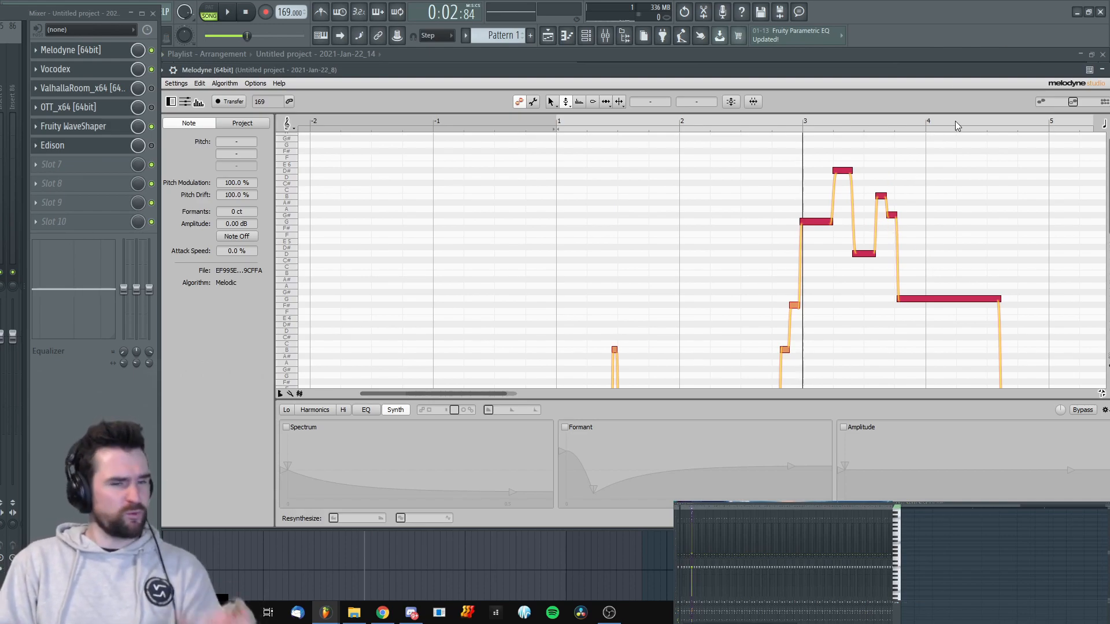
{"action": "mouse_move", "coordinate": [870, 239]}
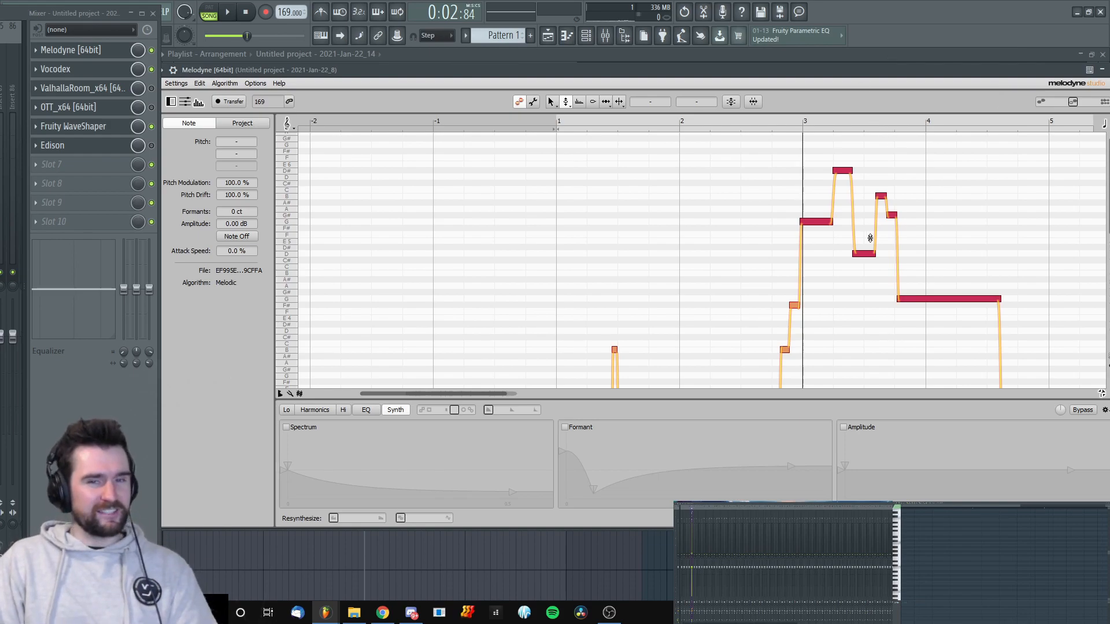
{"action": "mouse_move", "coordinate": [909, 249]}
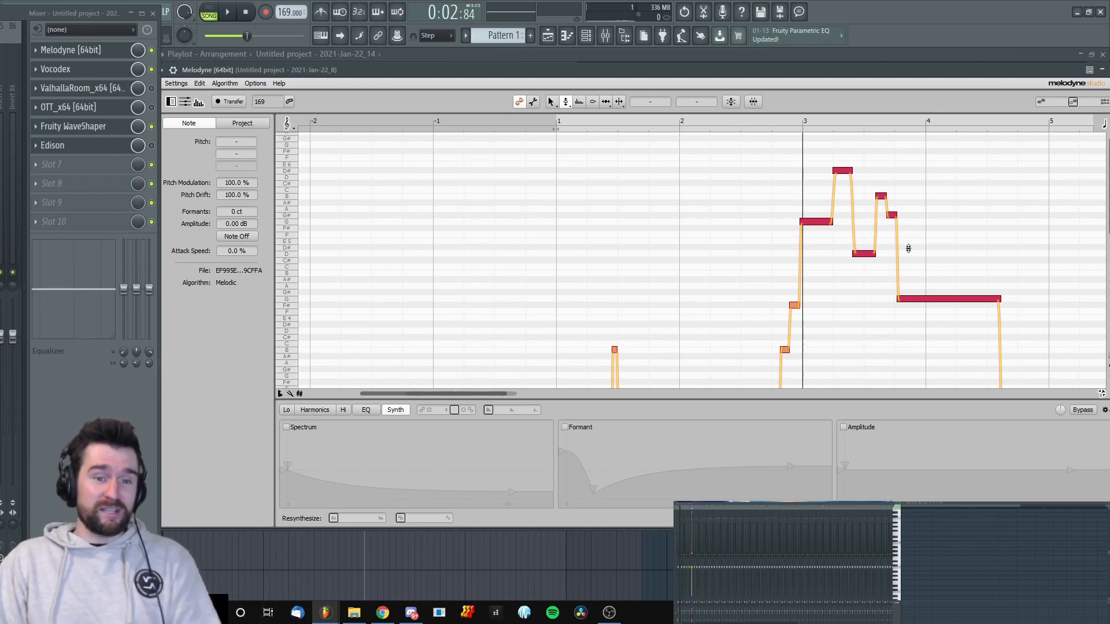
{"action": "left_click", "coordinate": [228, 12]}
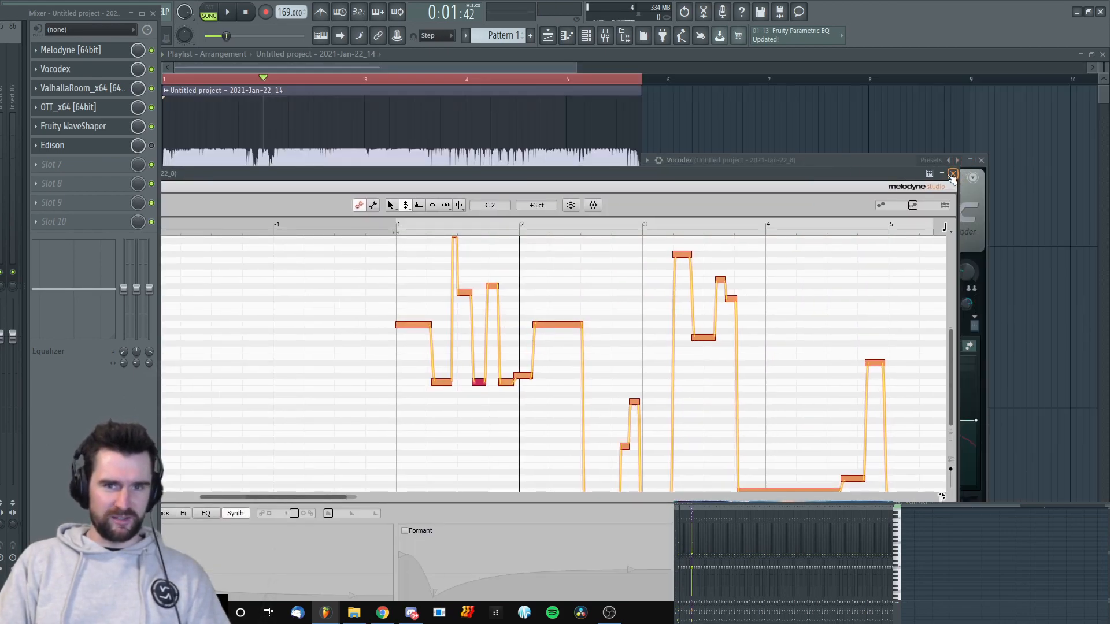
- Close Melodyne and show the chopped Jan-22_14 clips across two playlist tracks
{"action": "left_click", "coordinate": [952, 173]}
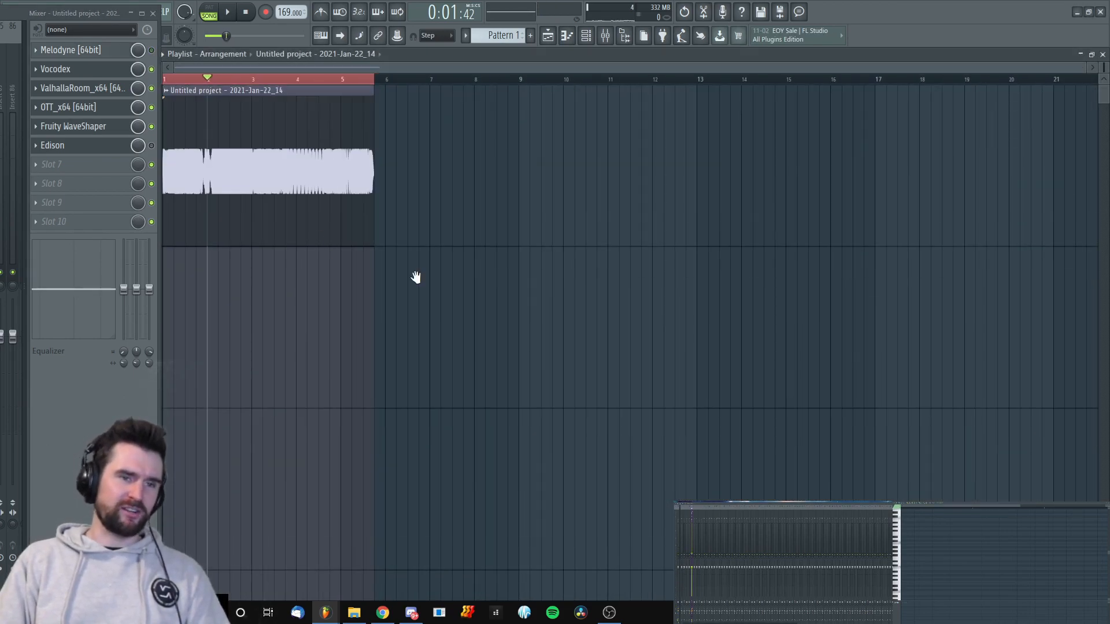
{"action": "left_click", "coordinate": [227, 11]}
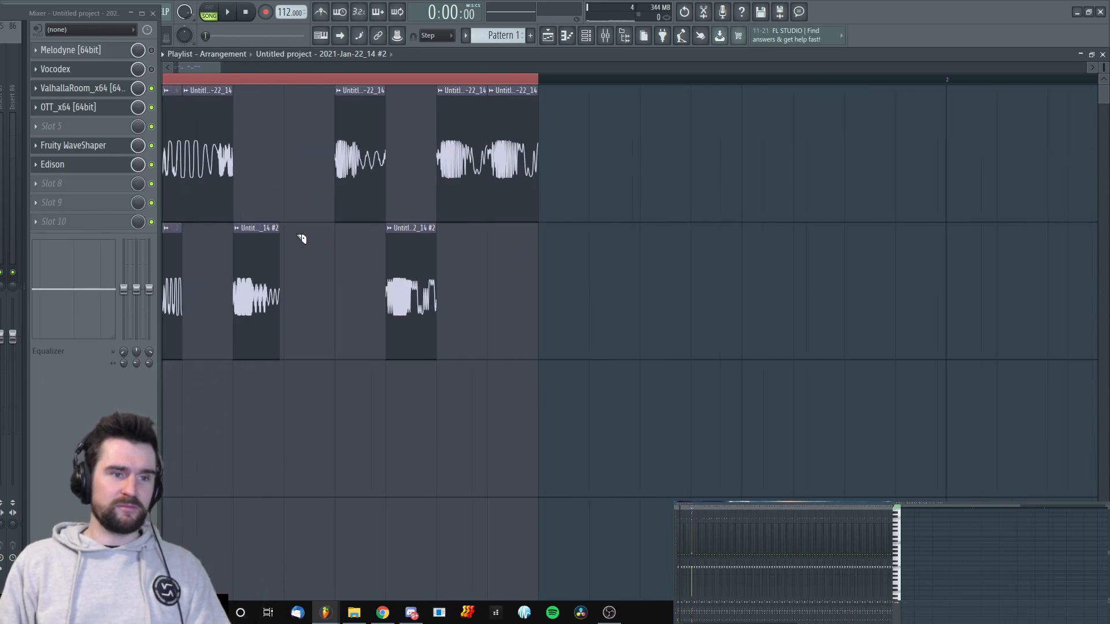
- Show the Jan-22_9 vocal clip's Audio Clip settings with its e2 mono stretching options
{"action": "left_click", "coordinate": [206, 12]}
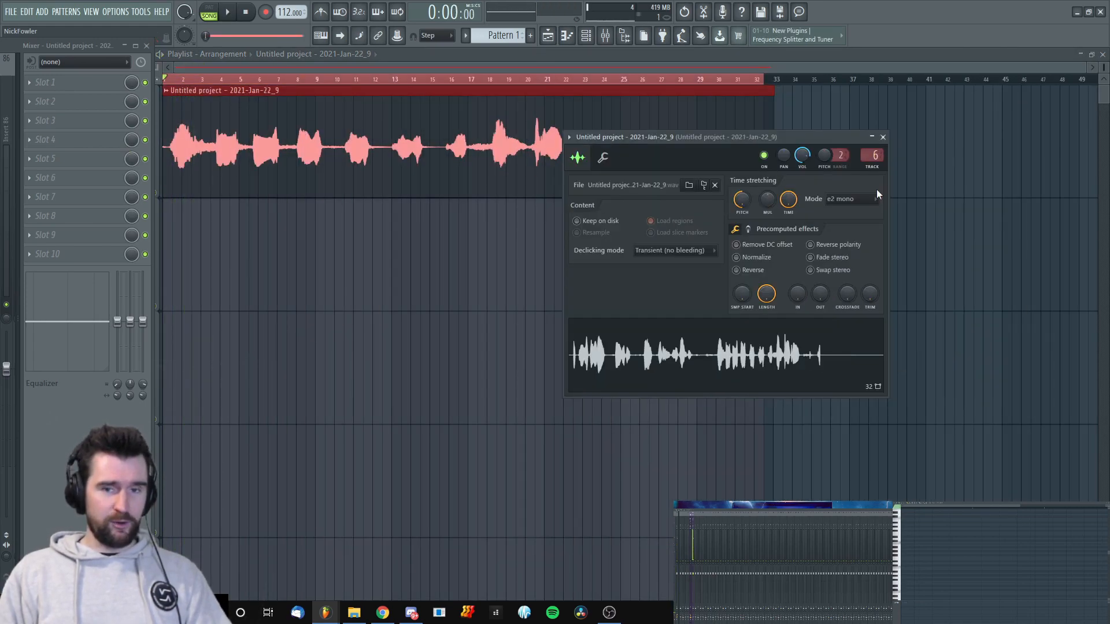
- Switch the clip to e2 speech stretching, play it, and bring up the Jan-22_15 render with its volume ramps
{"action": "left_click", "coordinate": [869, 198]}
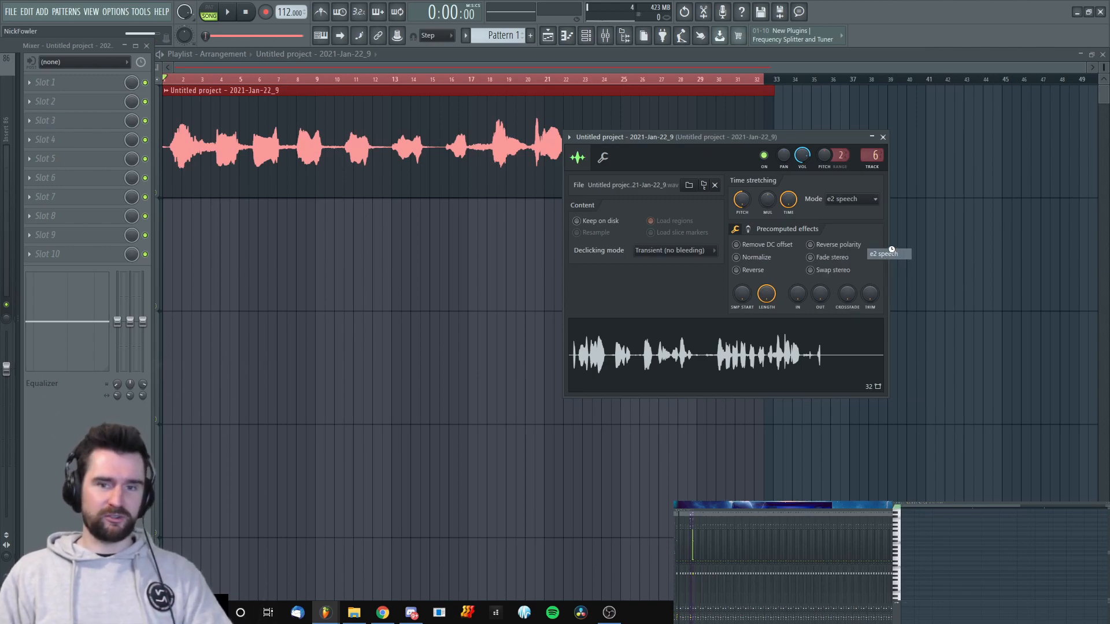
{"action": "left_click_drag", "start_coordinate": [623, 136], "coordinate": [734, 138]}
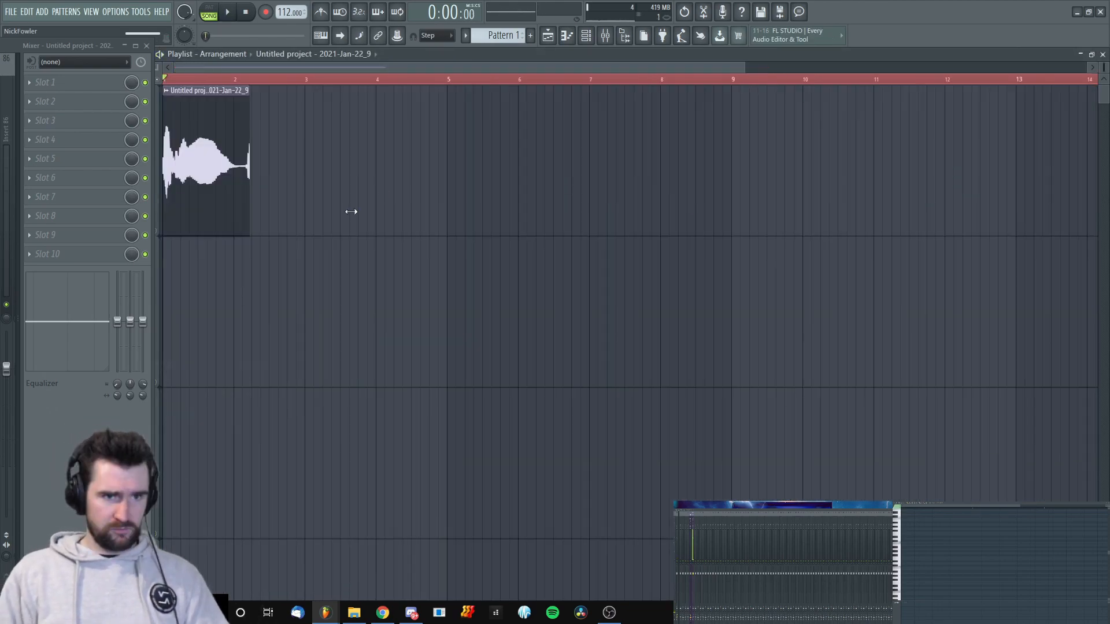
{"action": "left_click", "coordinate": [226, 11]}
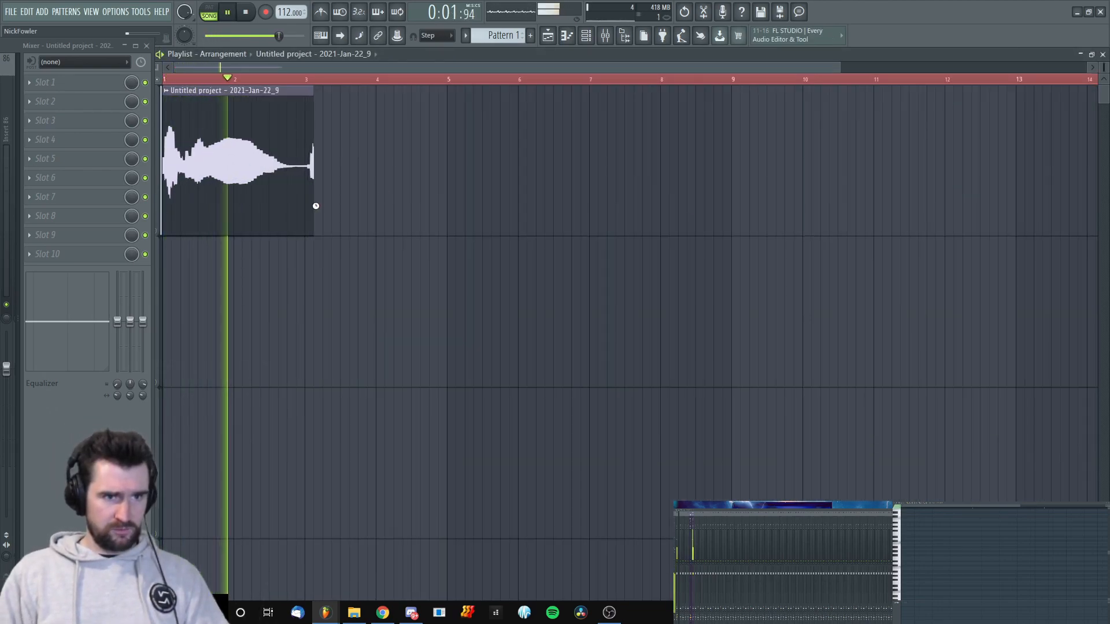
{"action": "double_click", "coordinate": [233, 157]}
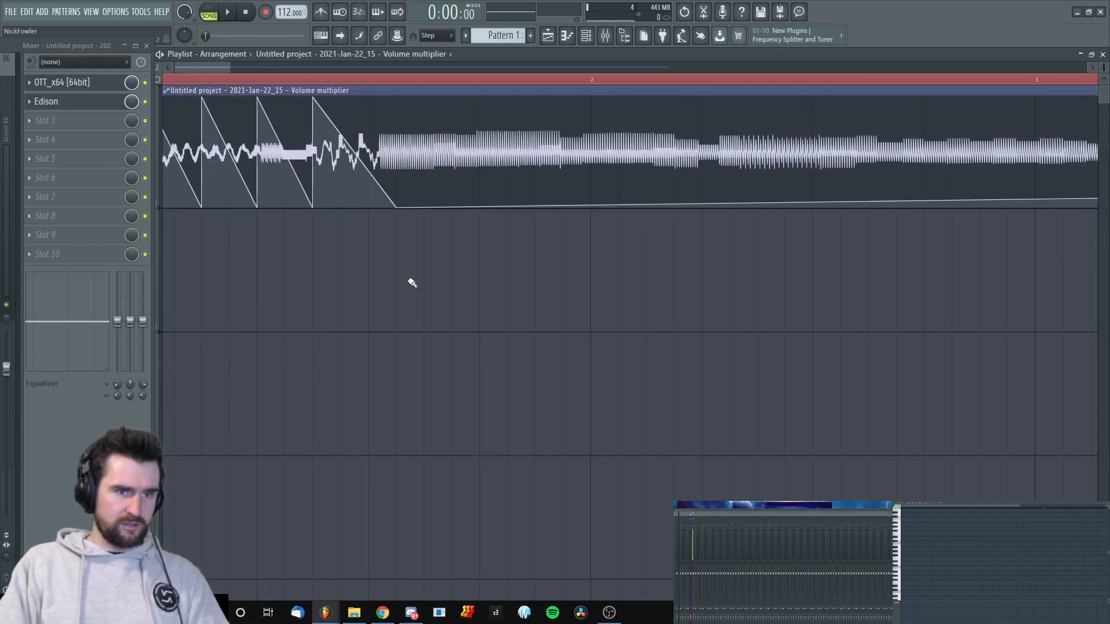
- Audition the render with its volume-multiplier automation and slice the clip partway through
{"action": "left_click", "coordinate": [225, 12]}
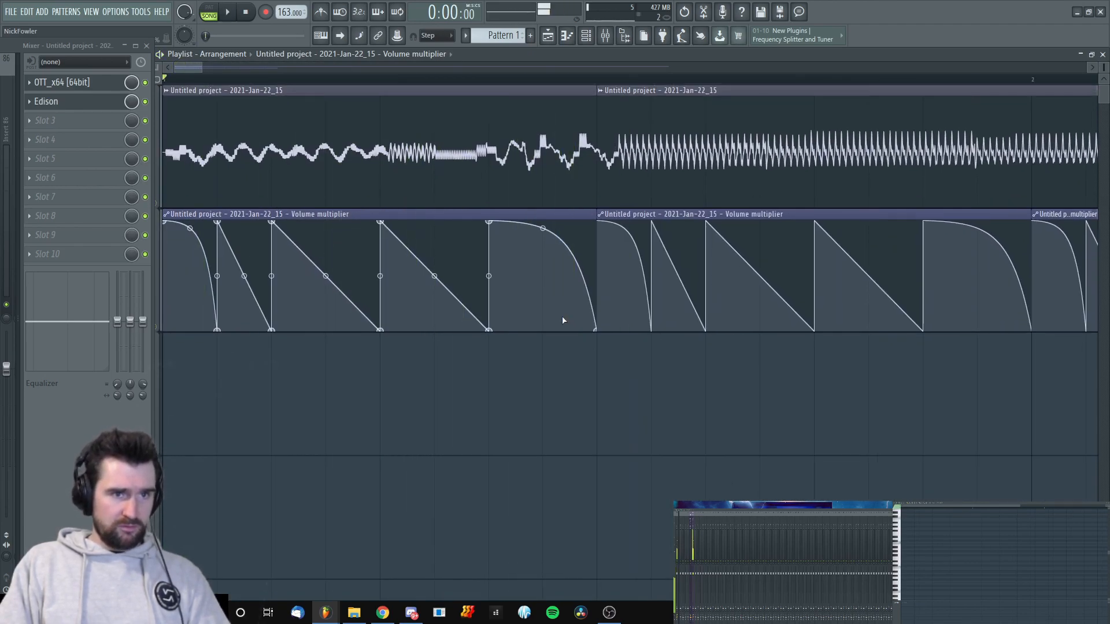
{"action": "left_click", "coordinate": [291, 12]}
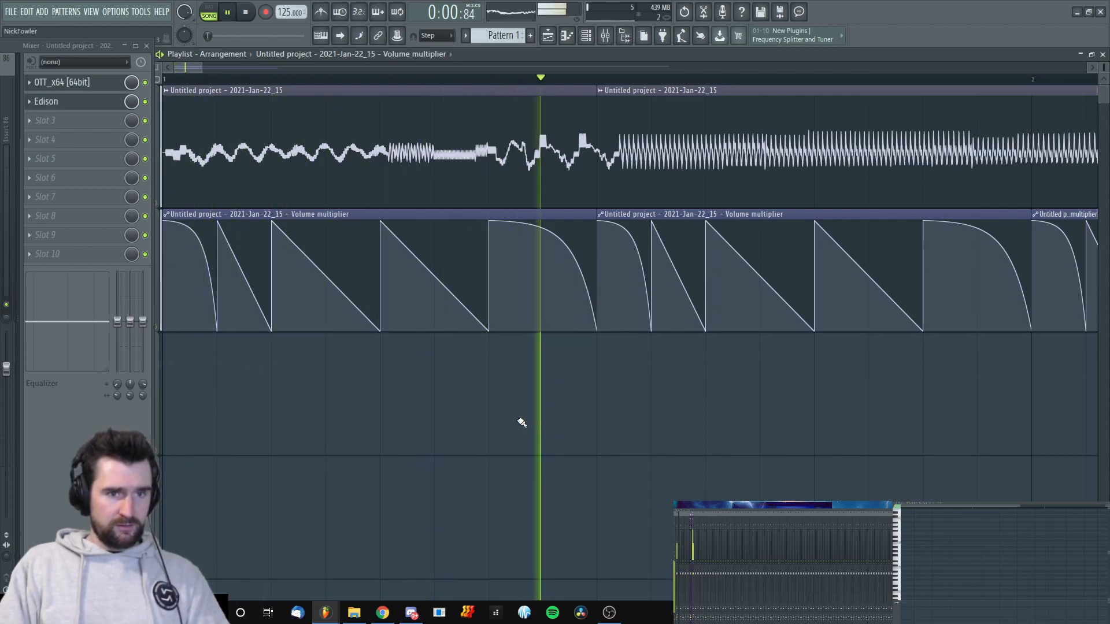
{"action": "left_click", "coordinate": [226, 12]}
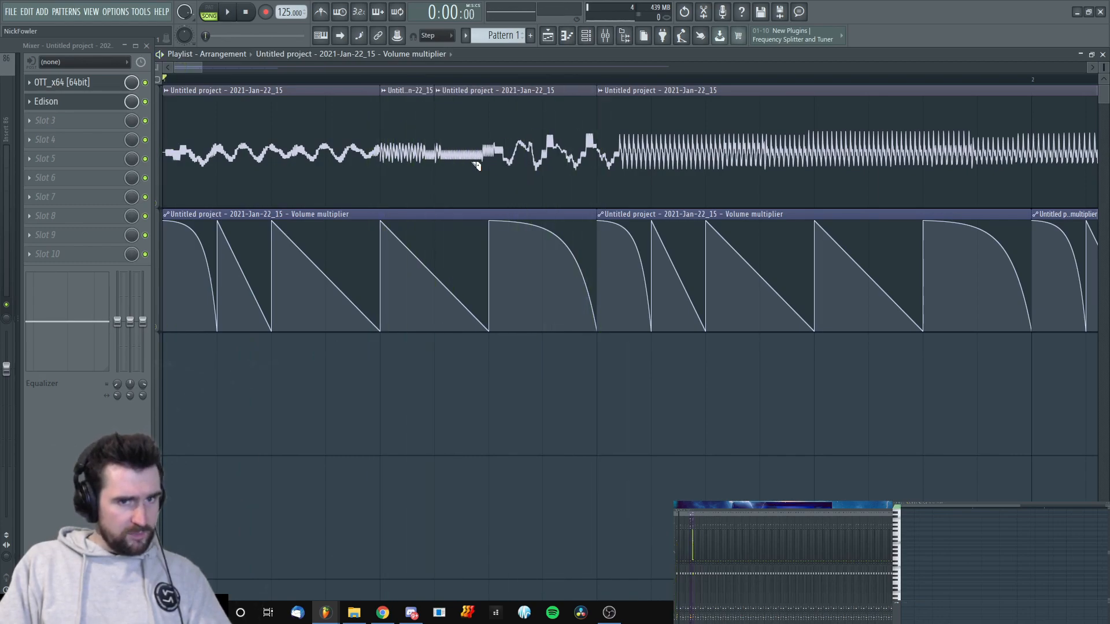
{"action": "left_click", "coordinate": [226, 11]}
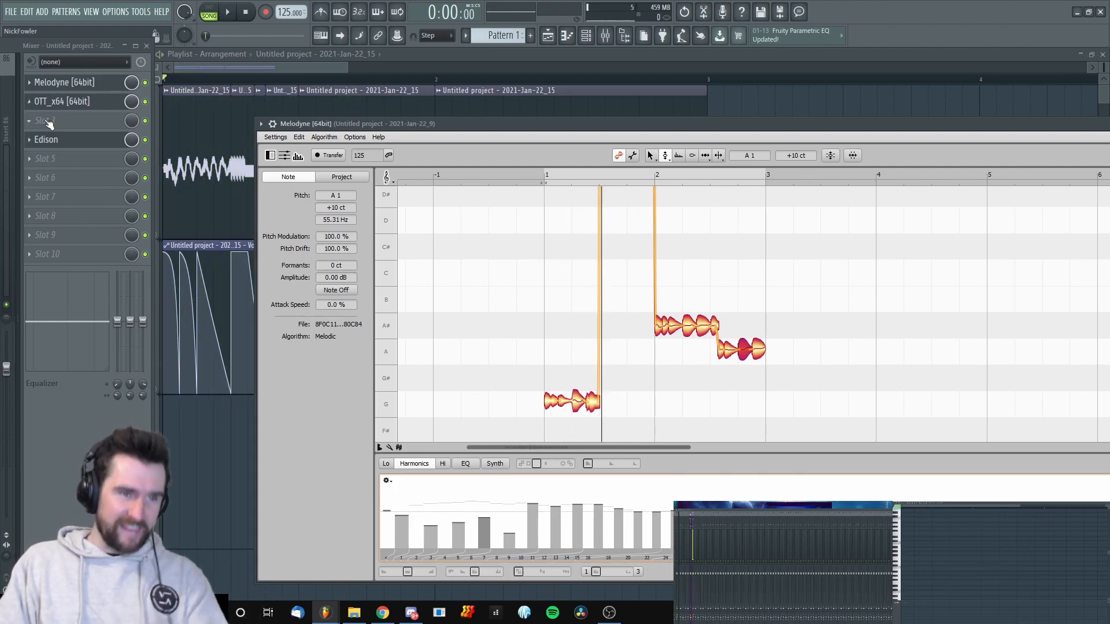
- Load iZotope Trash 2 ahead of OTT, dismiss its preset manager, and move Melodyne's last note to A#1
{"action": "left_click", "coordinate": [50, 120]}
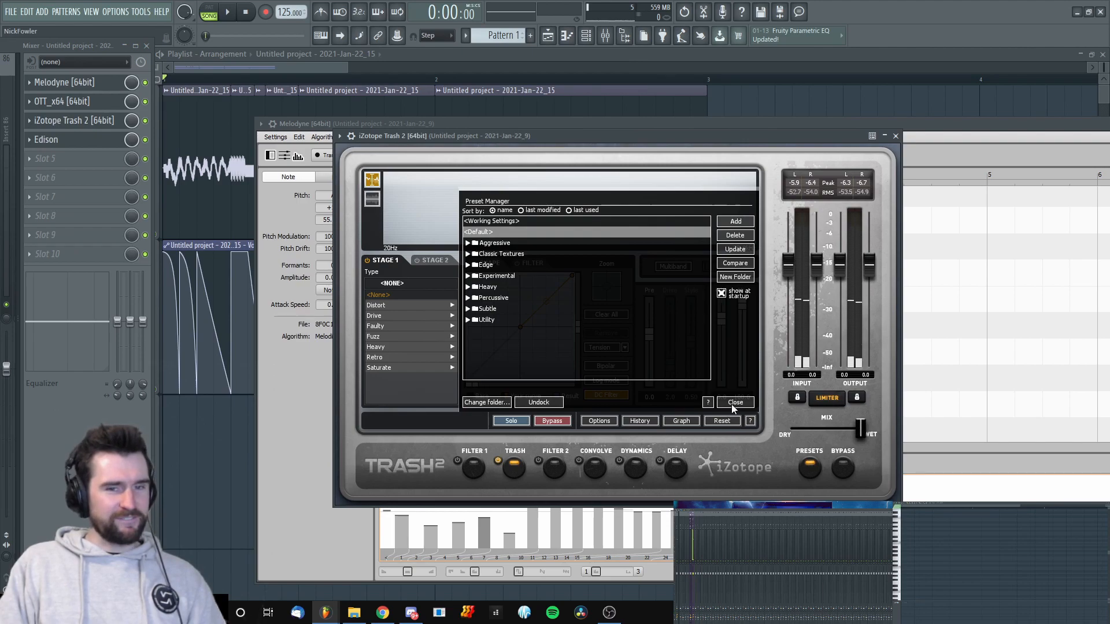
{"action": "left_click", "coordinate": [735, 403]}
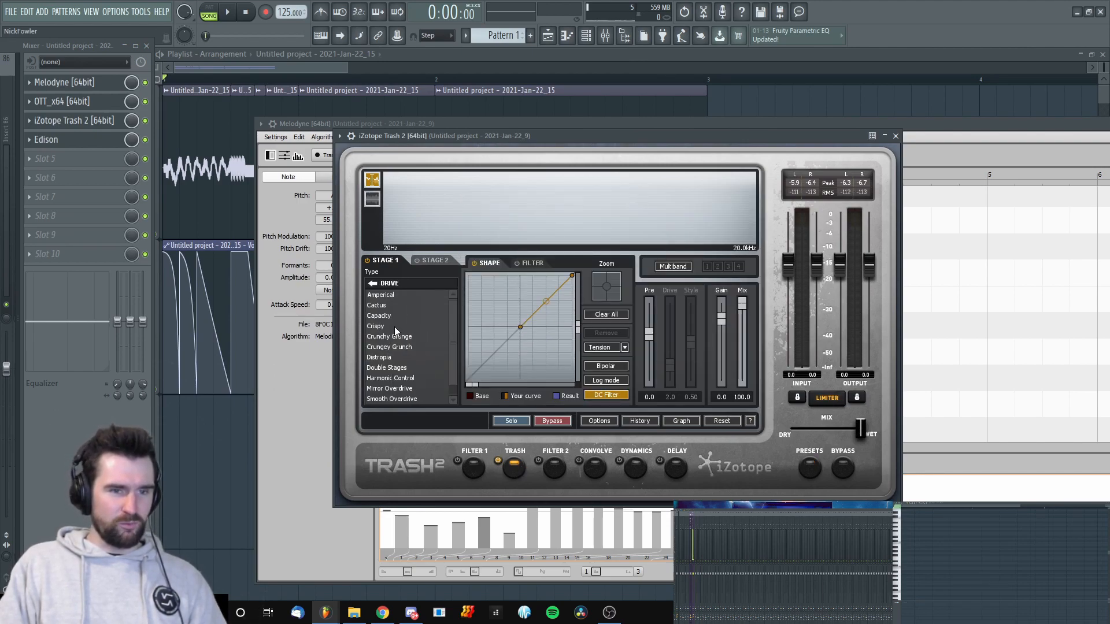
{"action": "left_click", "coordinate": [374, 327]}
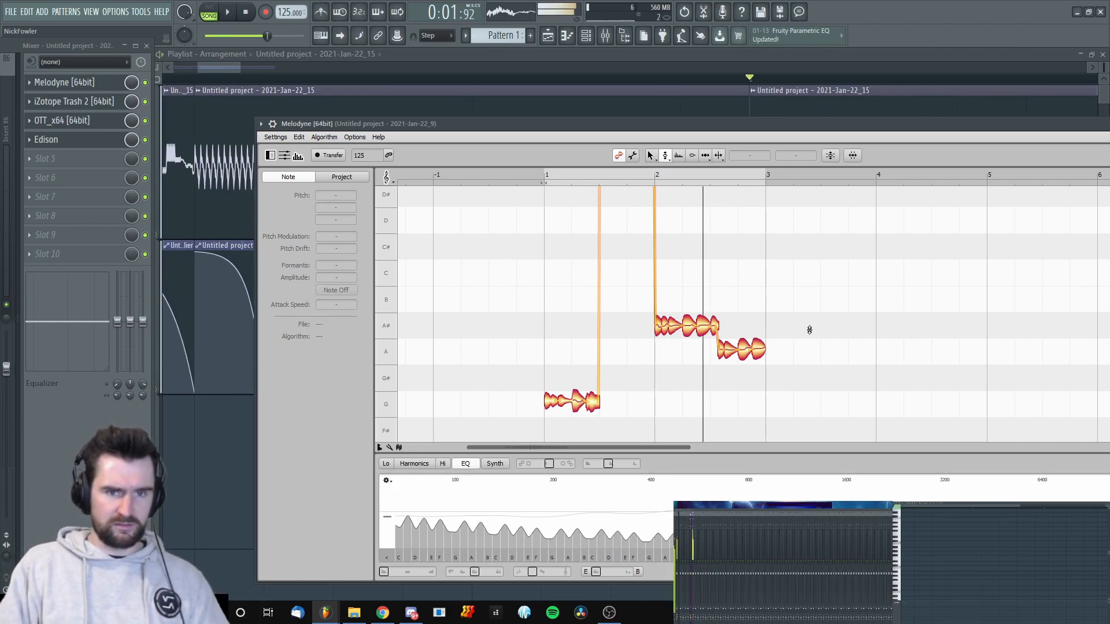
{"action": "left_click", "coordinate": [737, 350]}
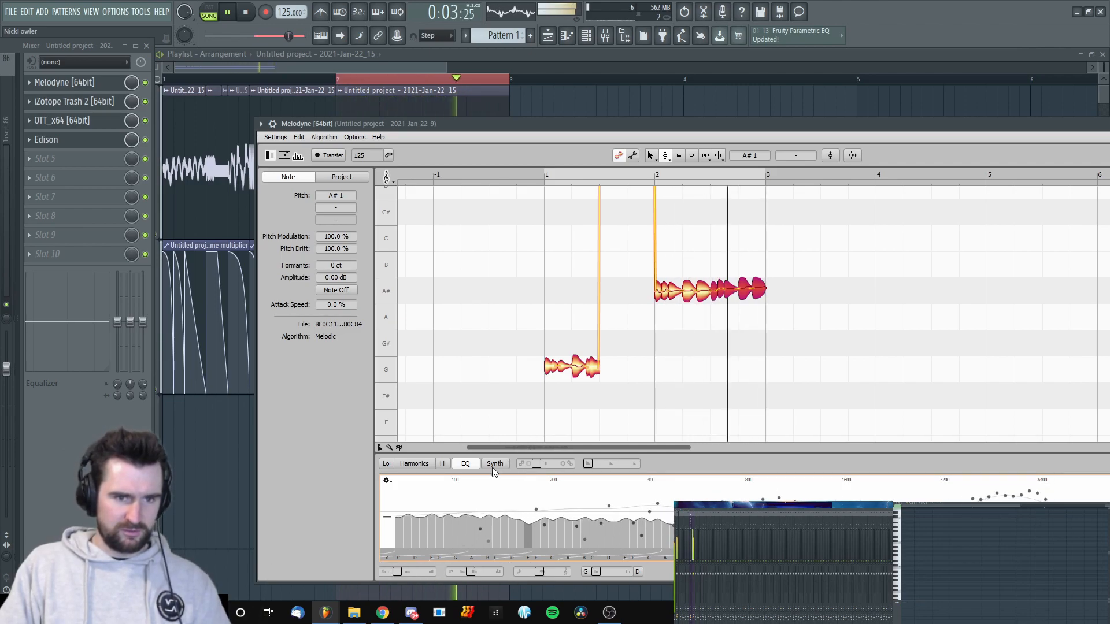
- Insert VocalSynth 2 and ValhallaRoom_x64 reverb into empty mixer slots after OTT
{"action": "right_click", "coordinate": [61, 140]}
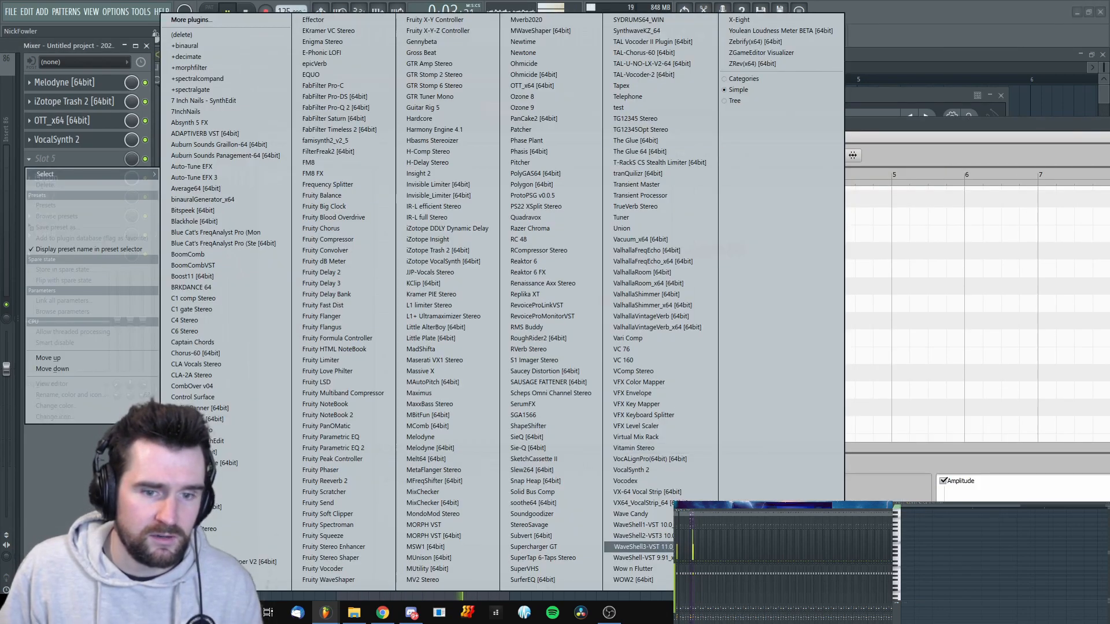
{"action": "left_click", "coordinate": [634, 272]}
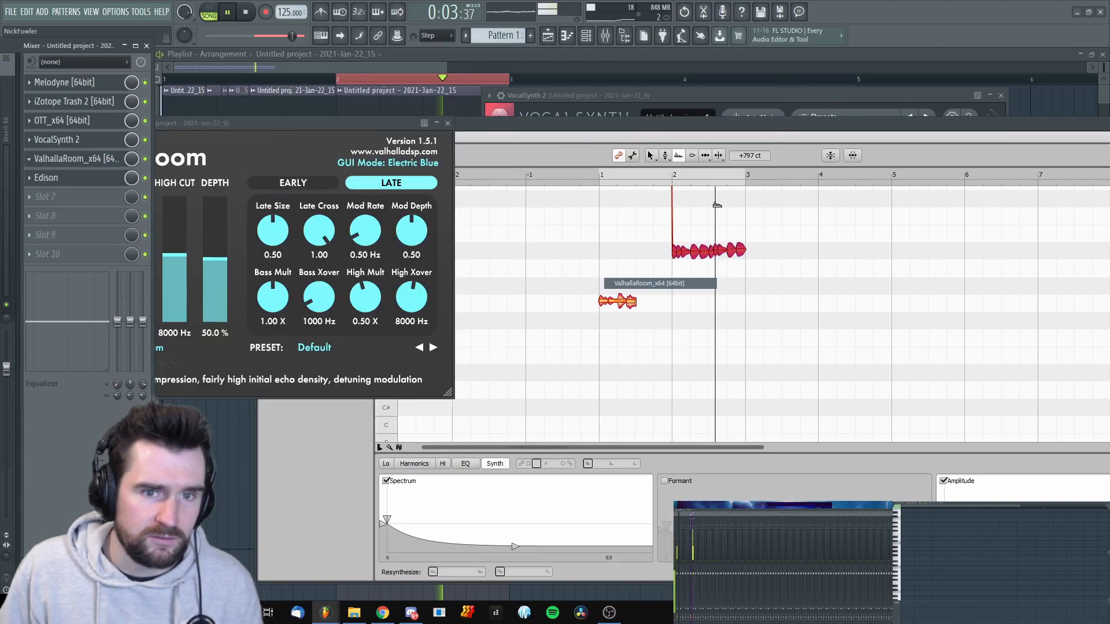